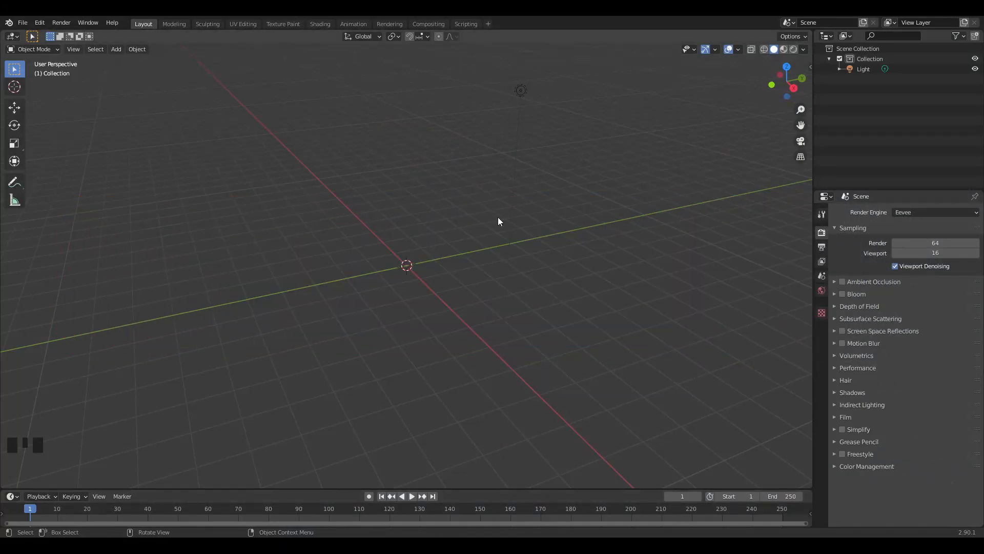
Step: Add a torus mesh at the scene centre from the Shift+A Mesh menu
key(shift+a)
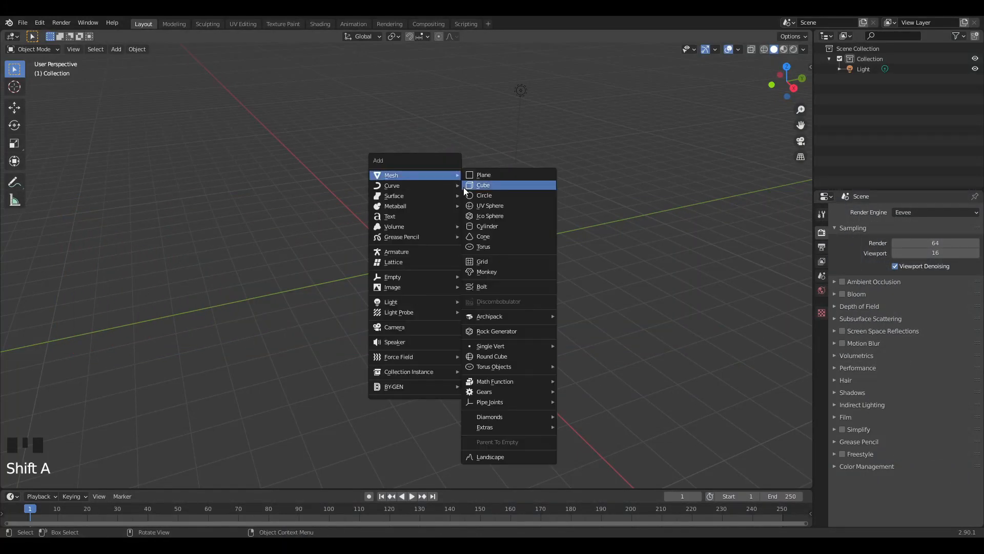
mouse_move(483, 236)
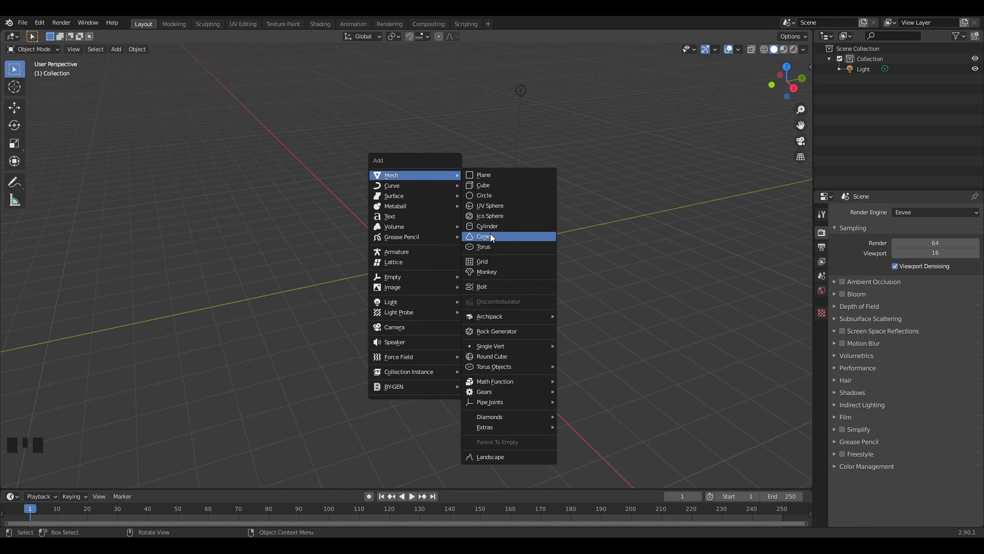
click(483, 246)
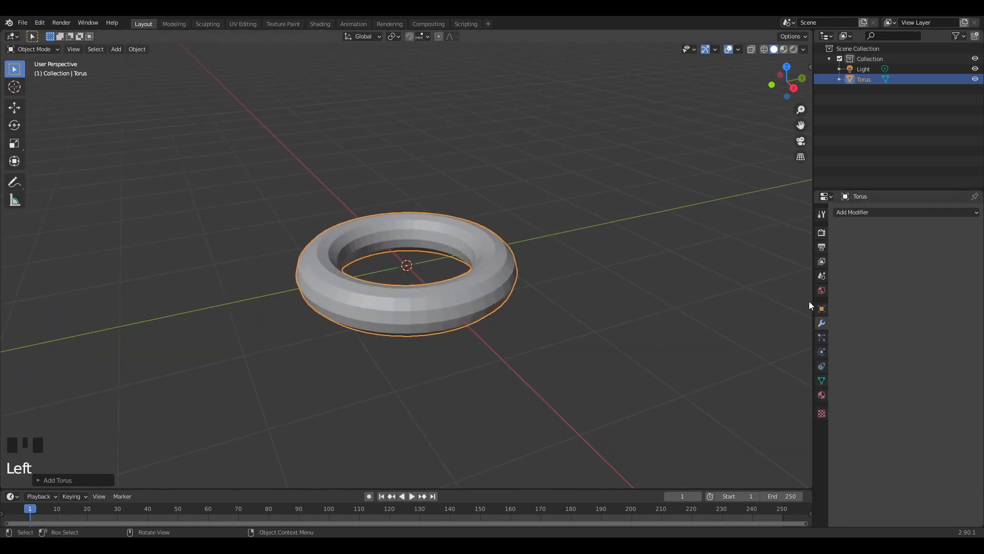
Step: Give the torus a Subdivision Surface modifier with viewport level 2 and render level 5
click(879, 212)
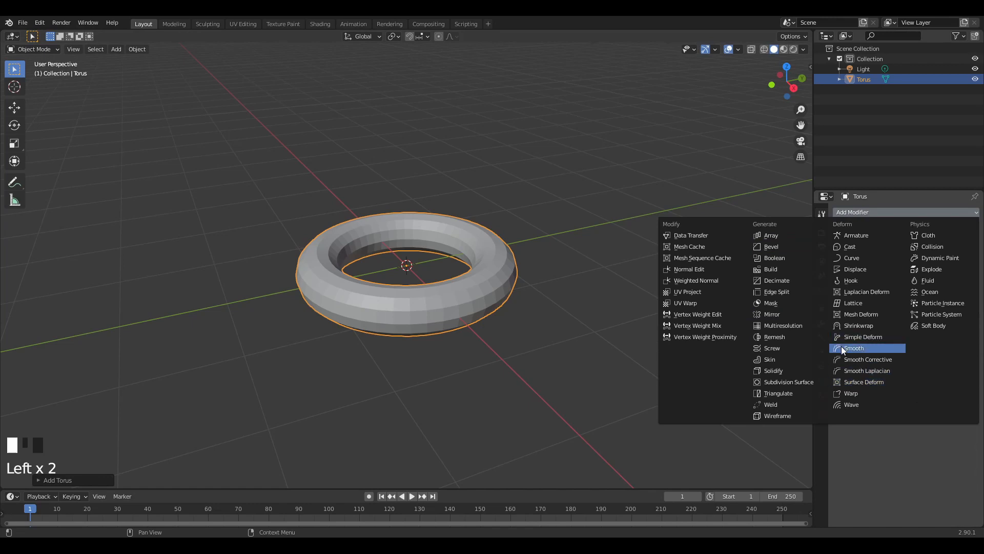
click(788, 381)
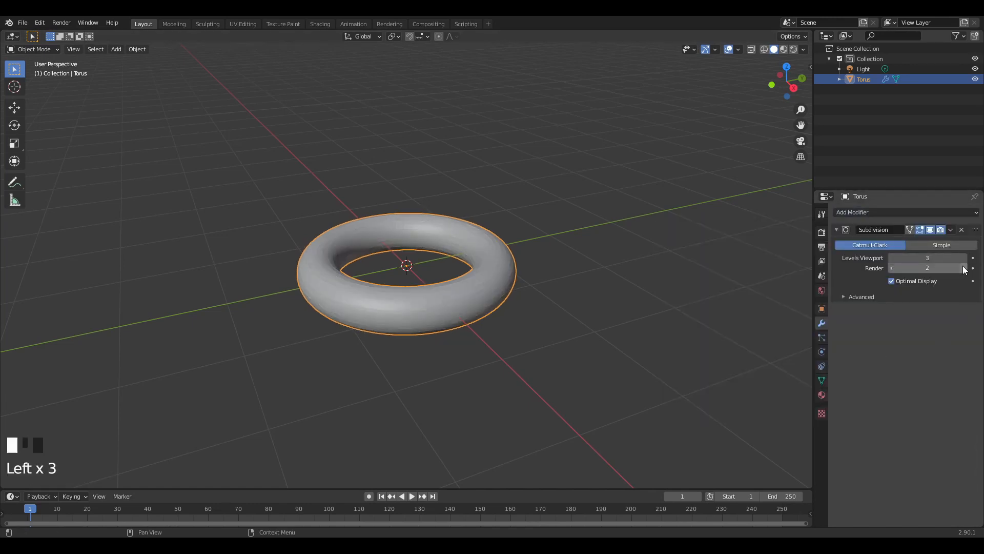
click(972, 268)
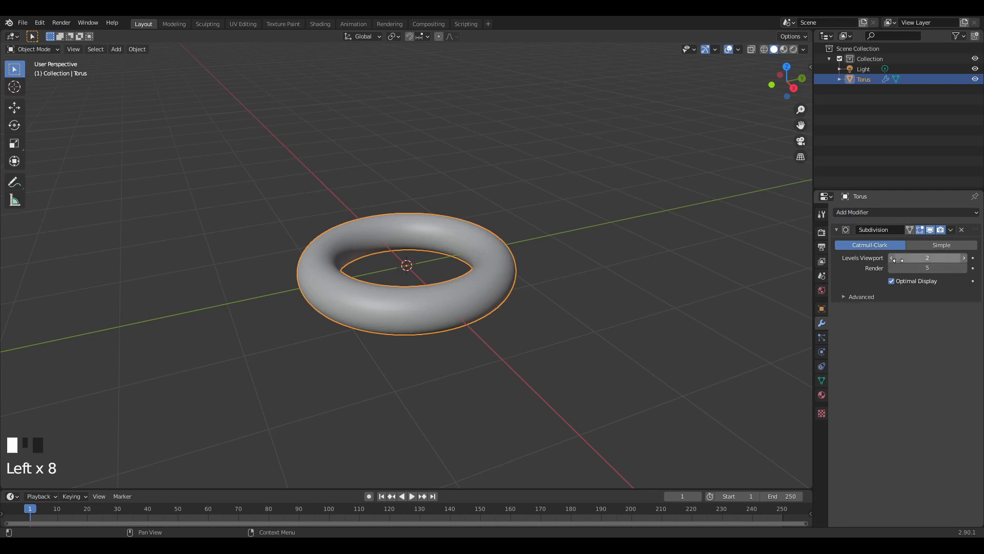
scroll(up, 3)
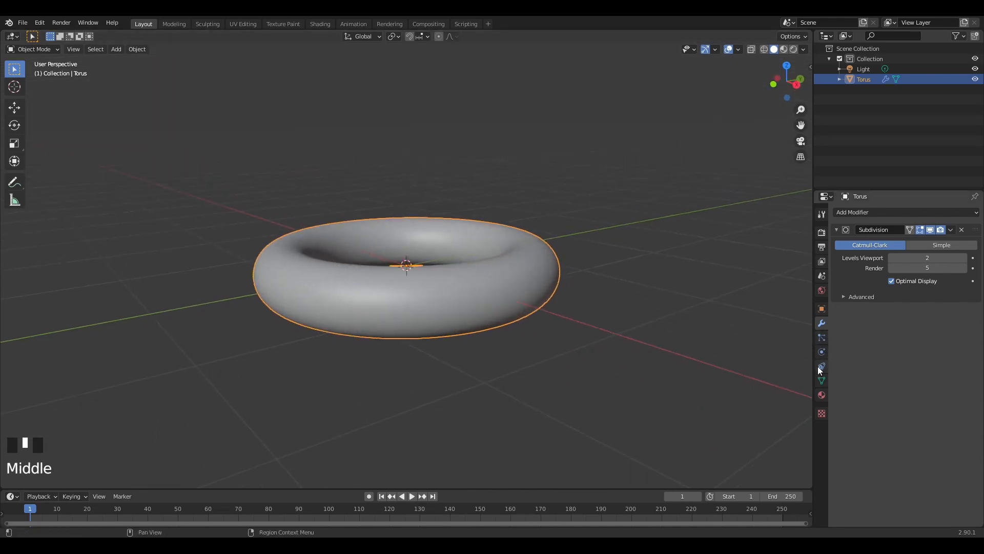
mouse_move(822, 343)
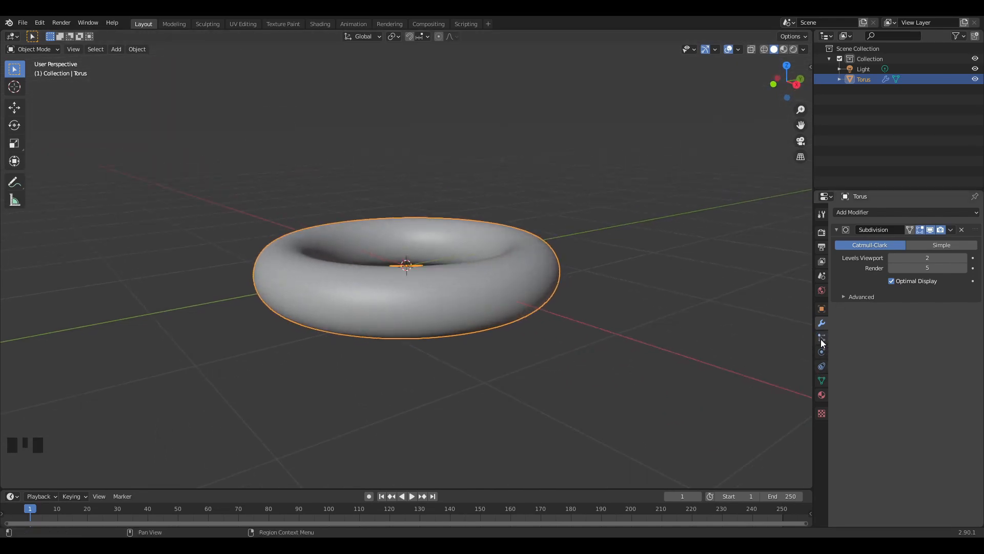
Step: Twist the torus with Simple Deform modifiers at 224° on X and 360° on Z, then enter Edit Mode
click(872, 212)
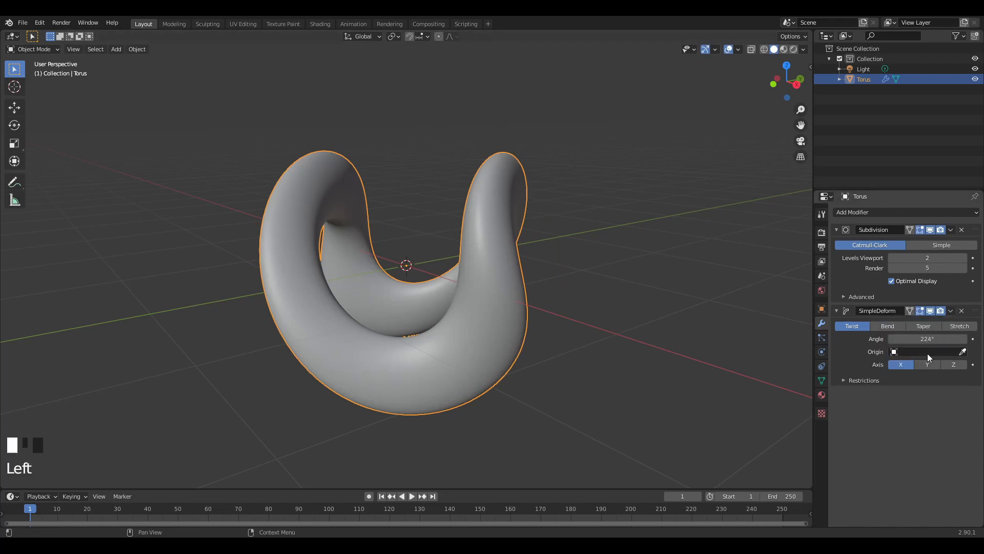
key(shift+d)
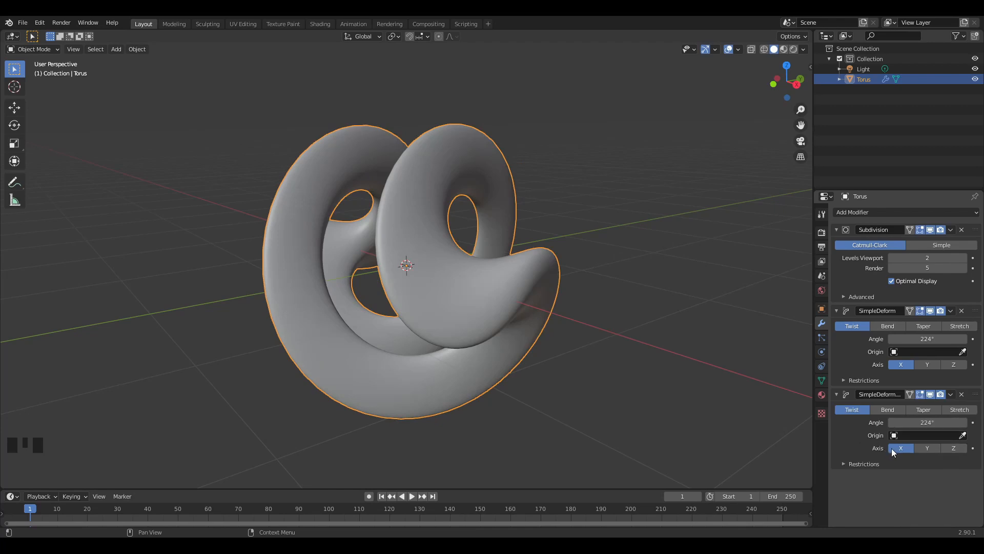
click(953, 448)
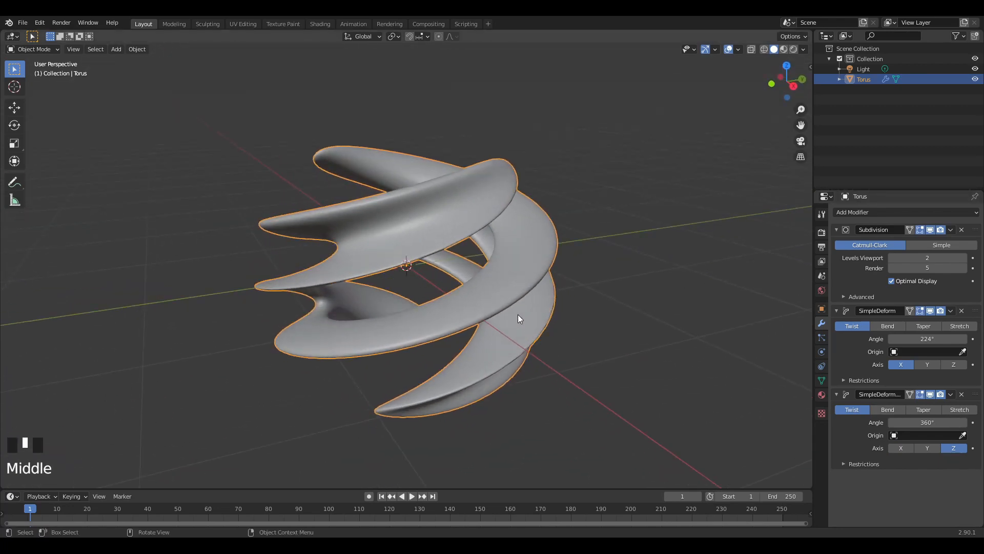
key(Tab)
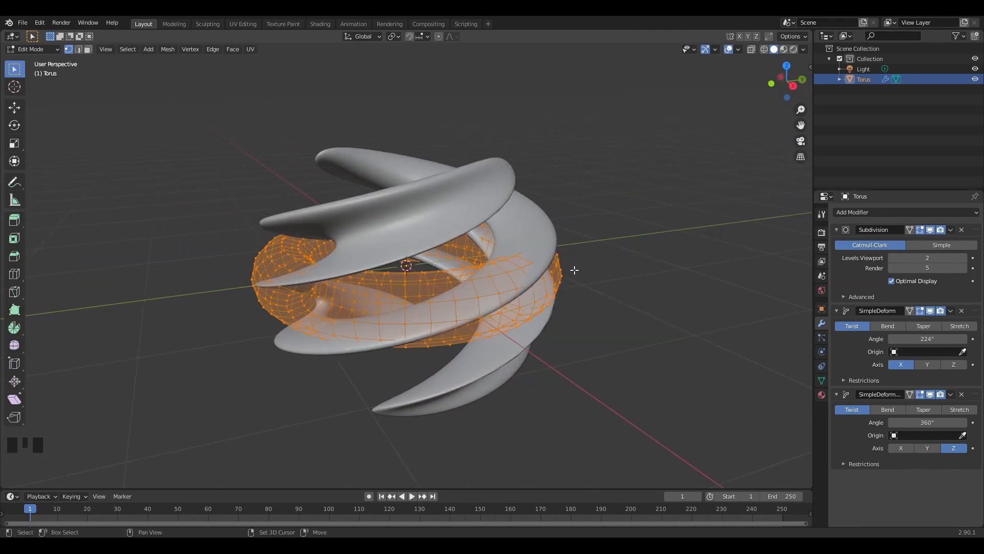
Step: Raise the twisted torus along Z and add a ground plane beneath it
key(shift+d)
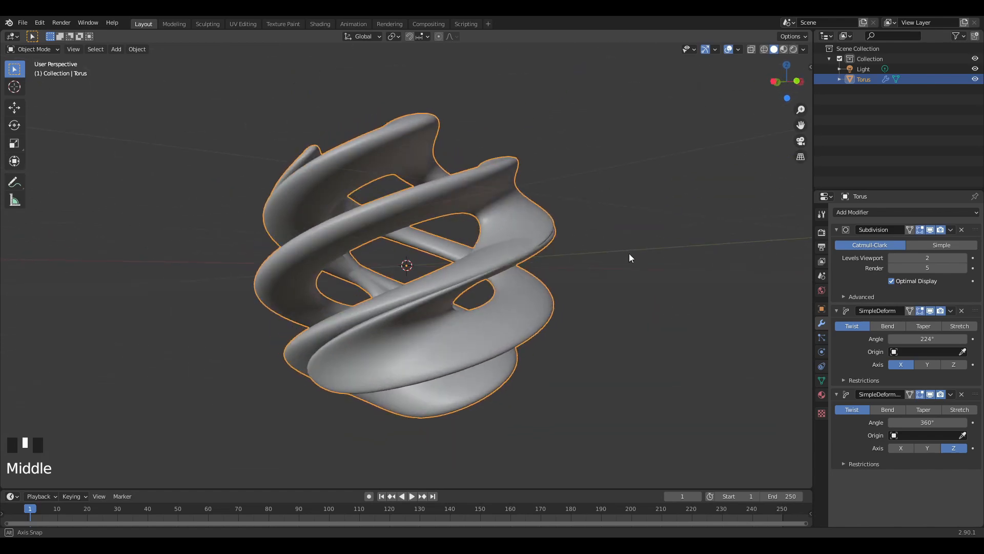
scroll(up, 3)
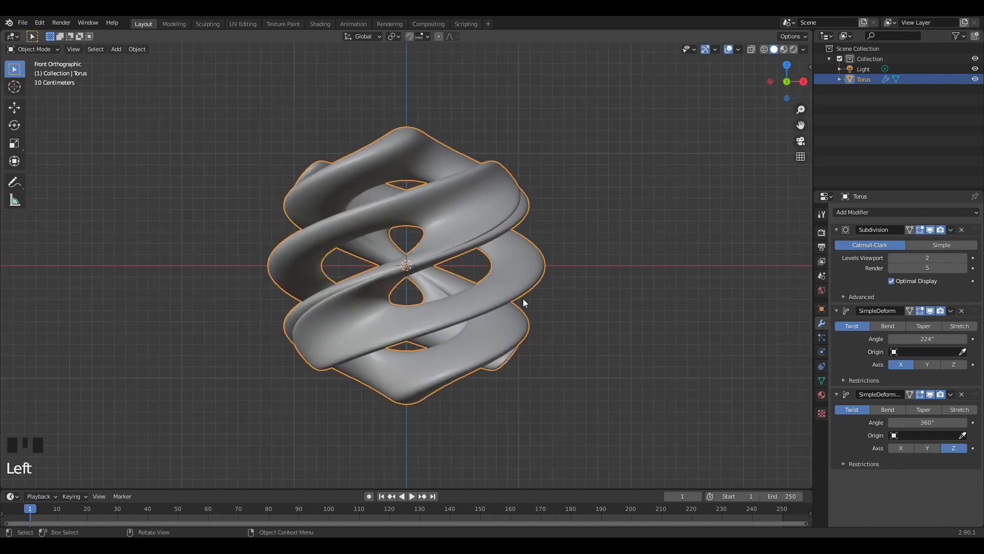
key(g)
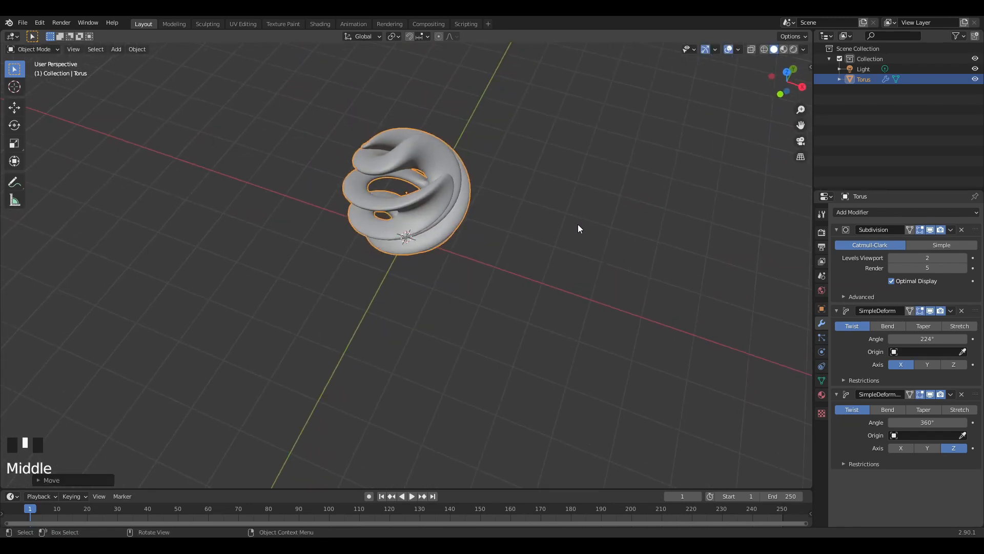
scroll(down, 3)
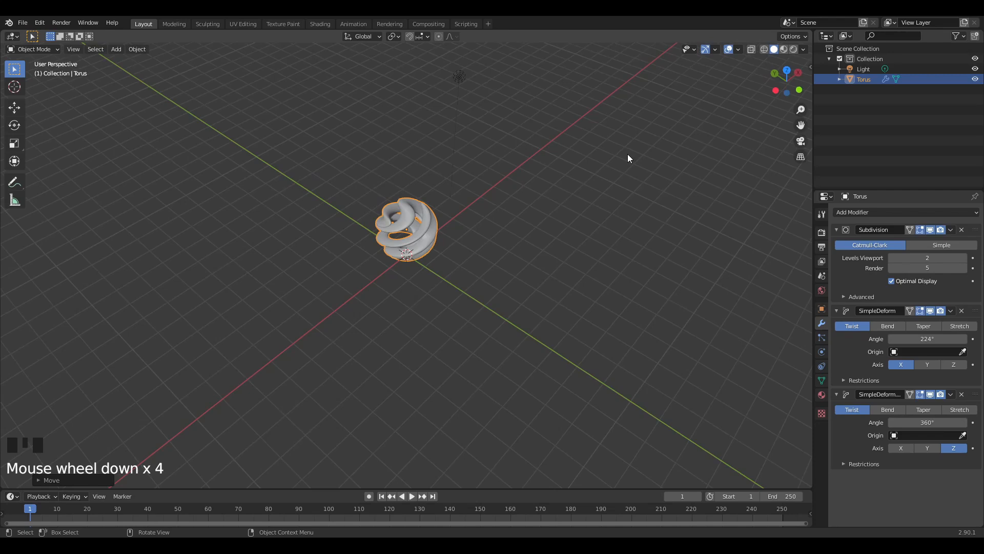
key(shift+a)
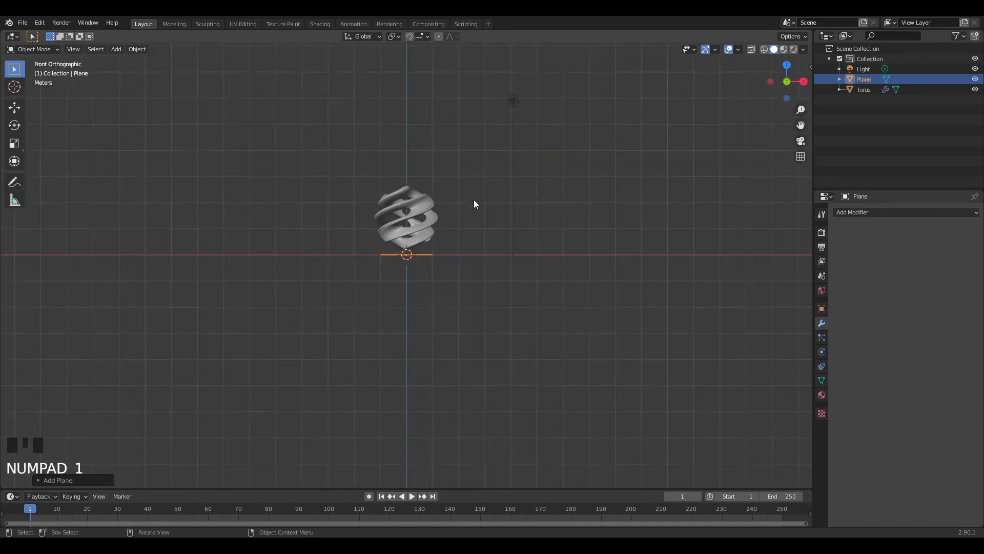
Step: Enlarge the plane and extrude its back edge upward into a raised wall
key(s)
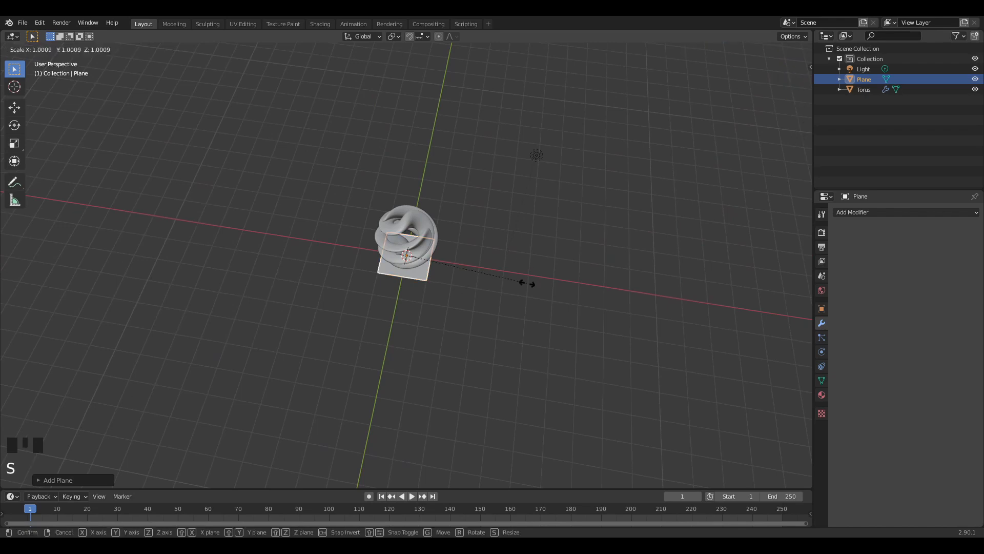
click(563, 97)
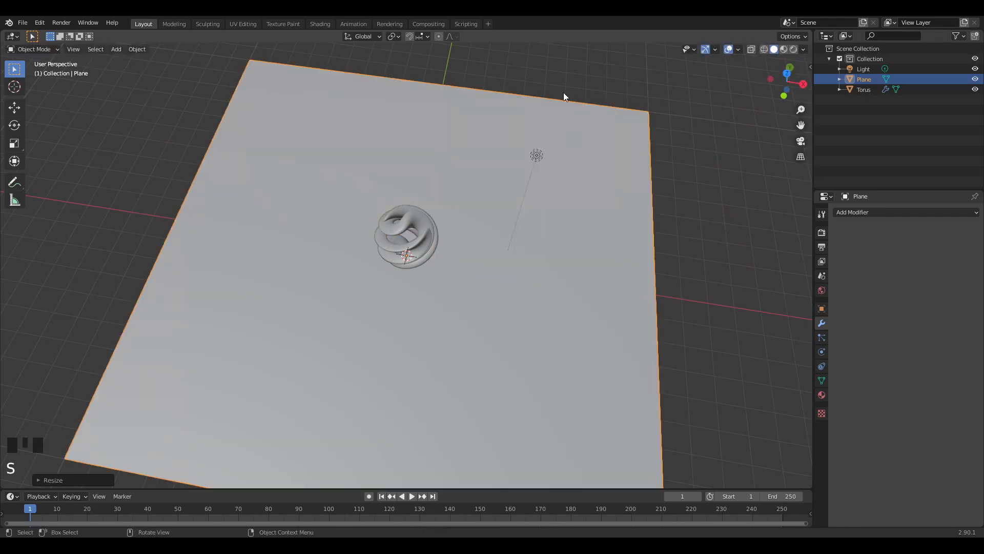
key(Tab)
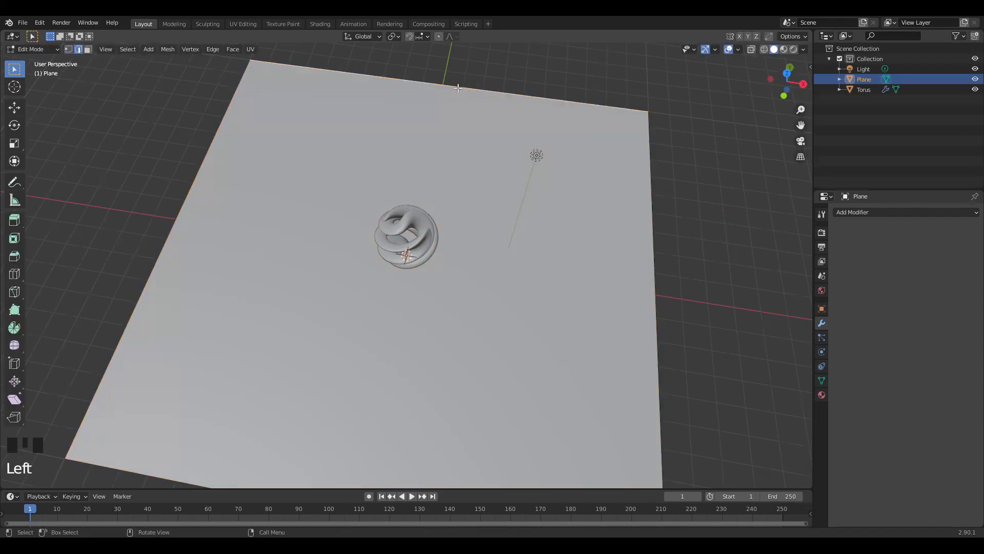
key(e)
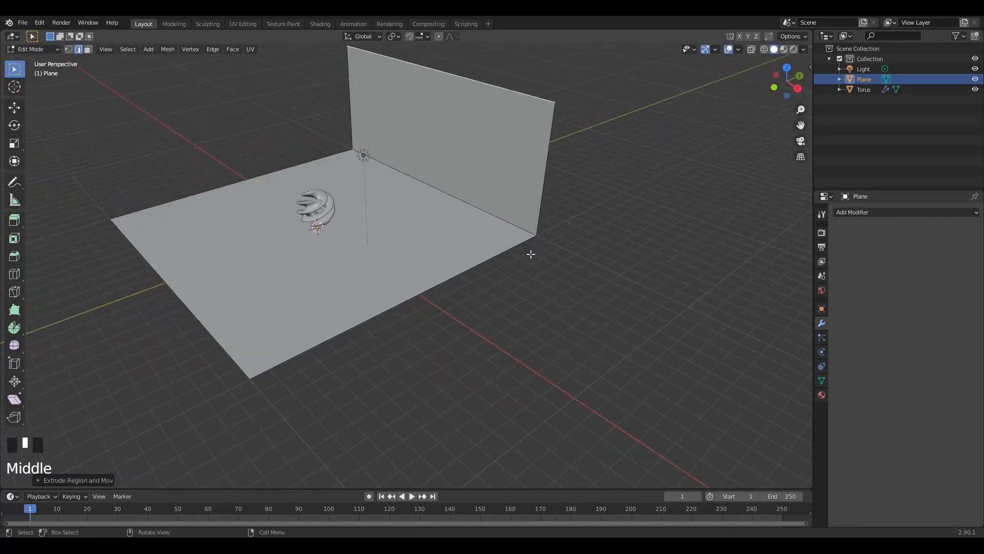
key(G)
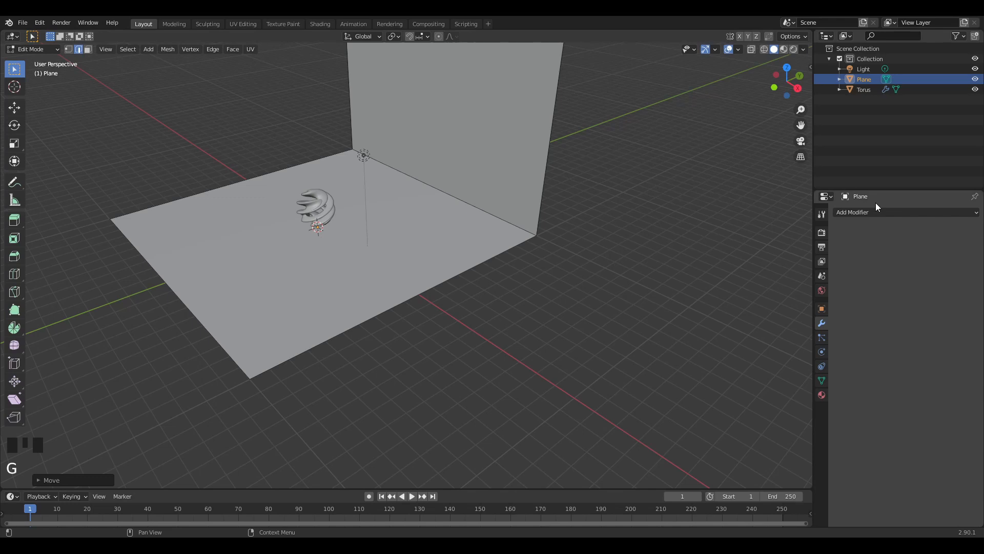
key(Tab)
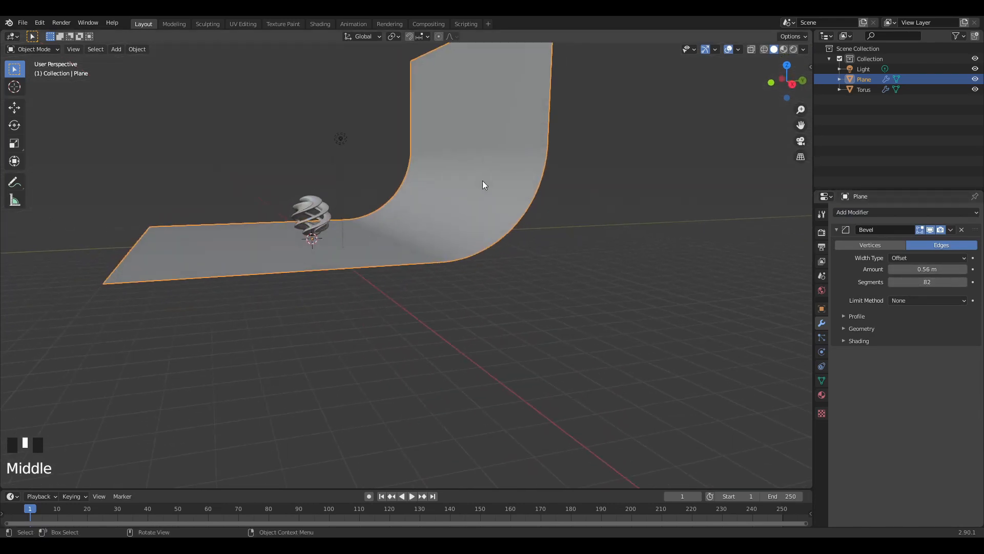
Step: Move the curved backdrop behind the torus and set the animation end frame to 60
key(g)
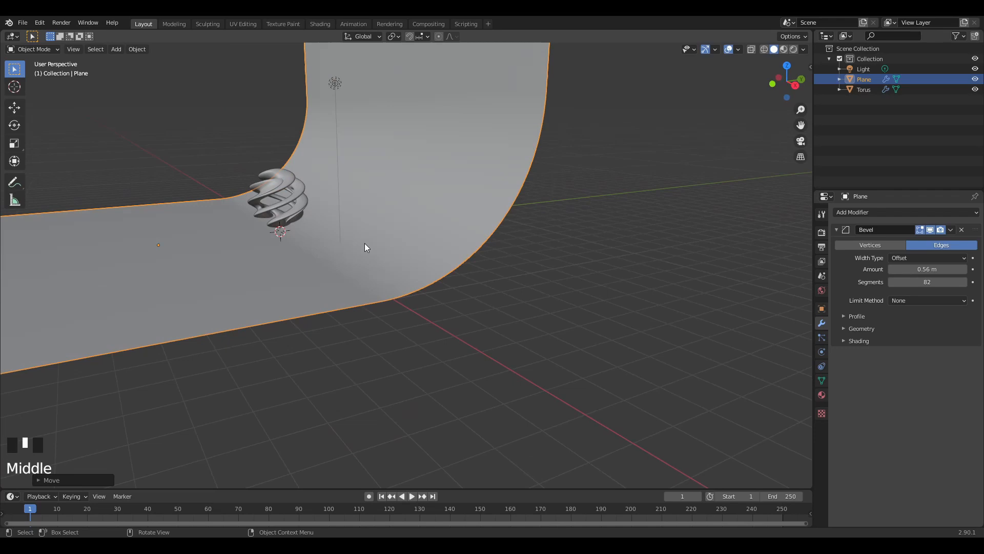
scroll(up, 3)
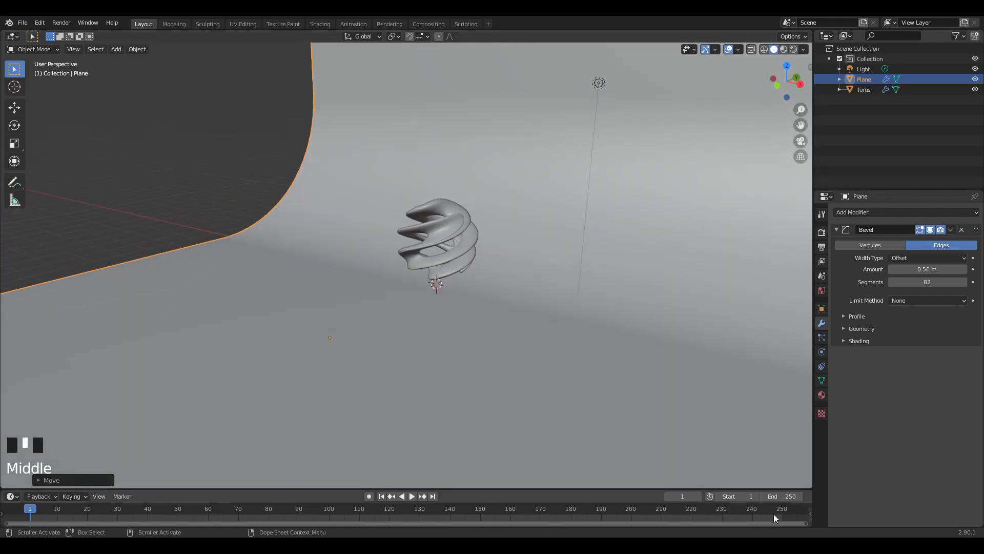
click(781, 495)
text(60)
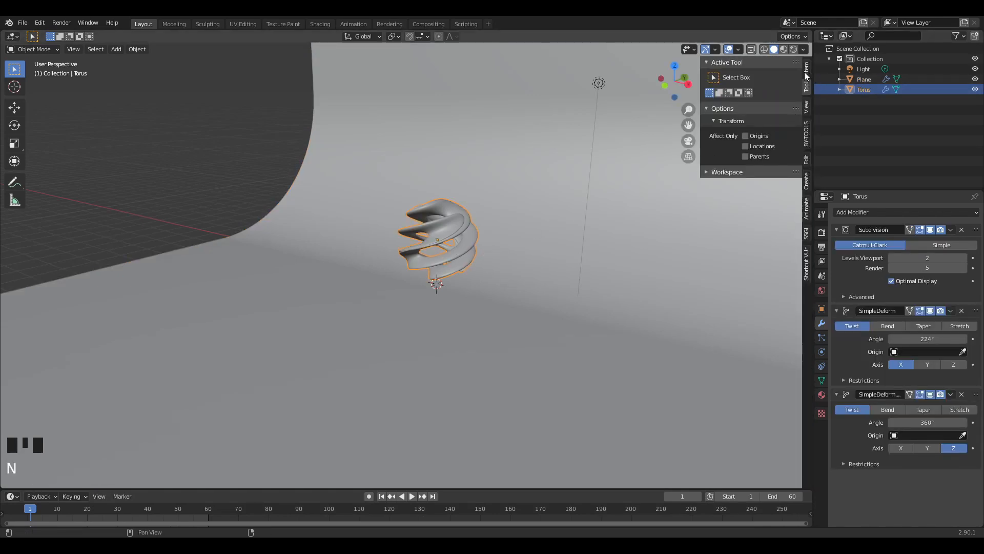
Step: Keyframe the torus's Z rotation at 0° on frame 1 and 180° at frame 60
click(805, 68)
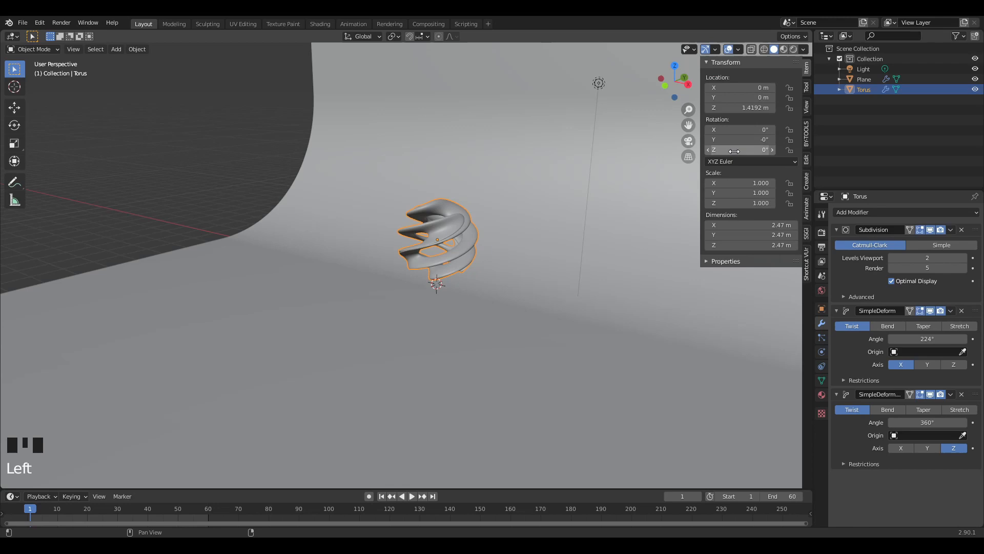
right_click(740, 149)
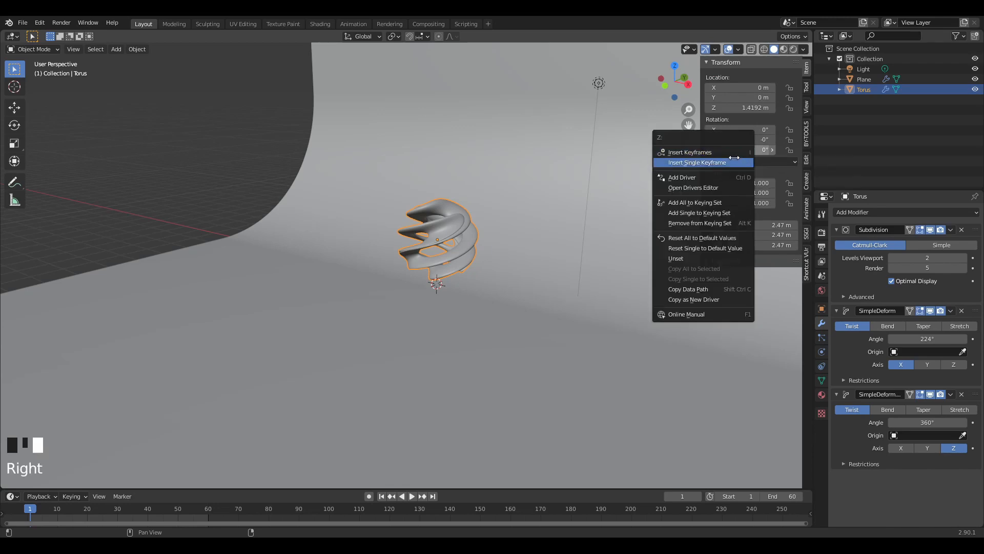
click(696, 162)
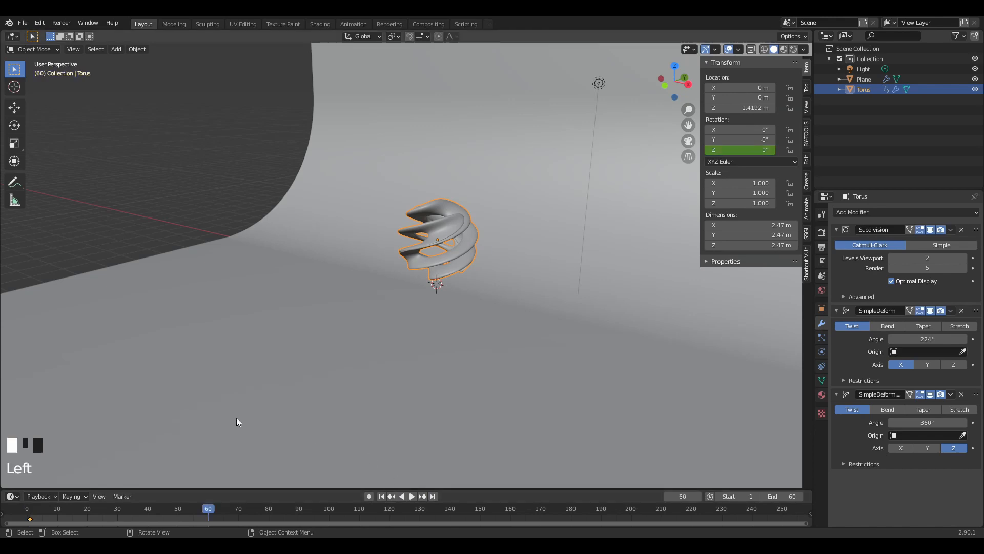
key(Right)
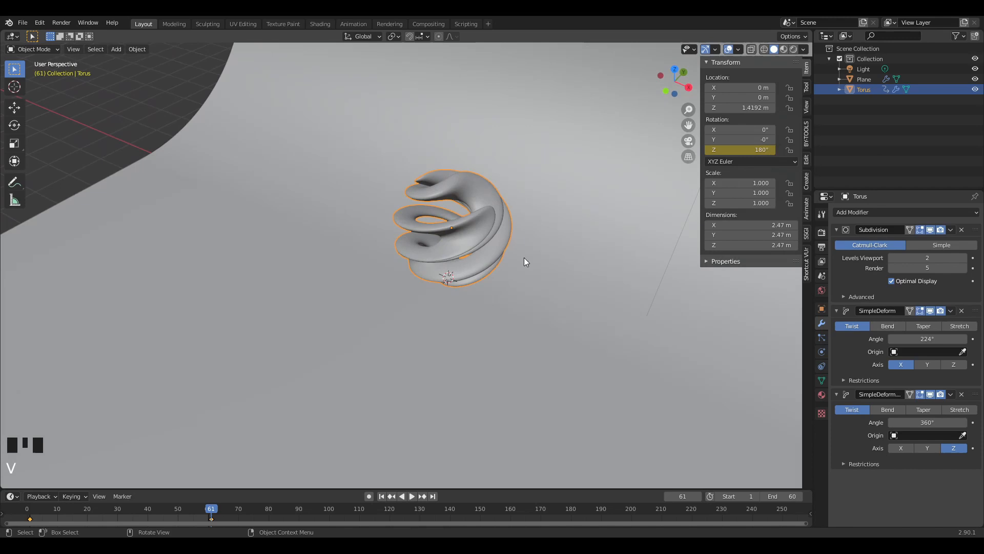
Step: Play the torus spin, hide the N sidebar, stop playback and zoom out
key(space)
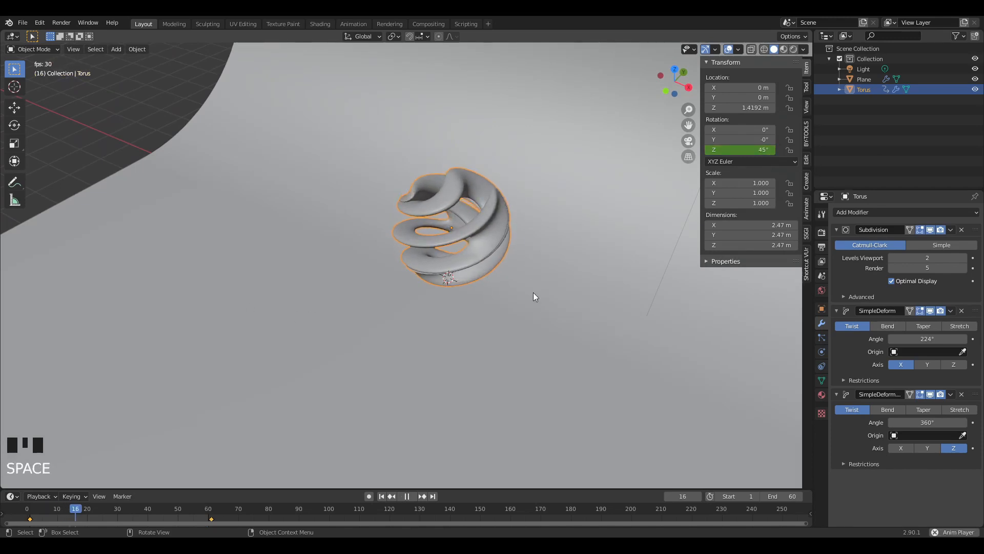
key(N)
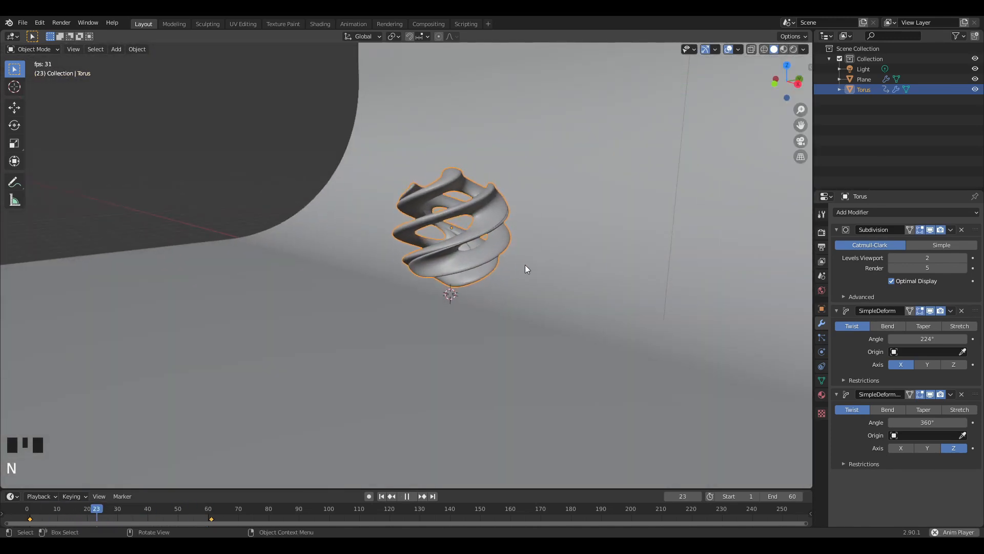
key(space)
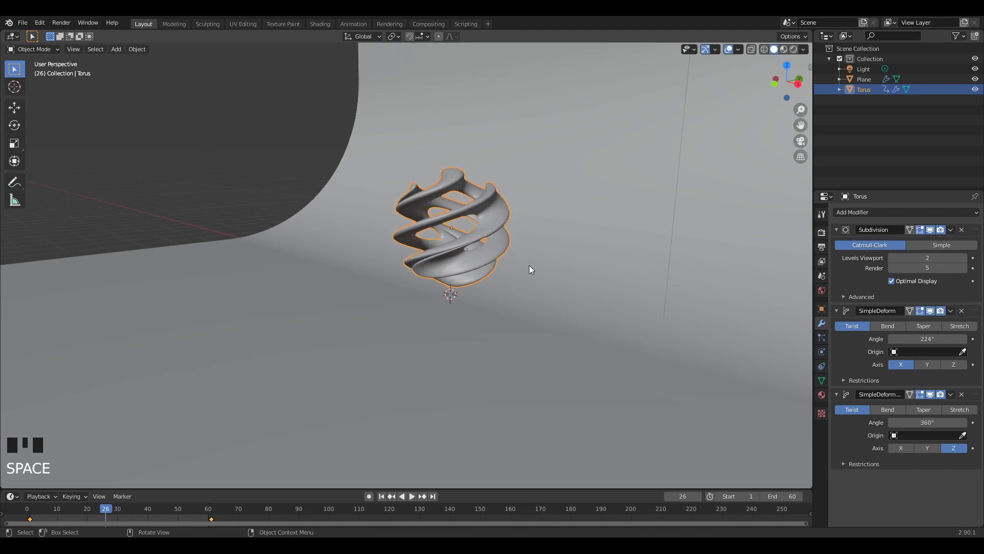
scroll(down, 3)
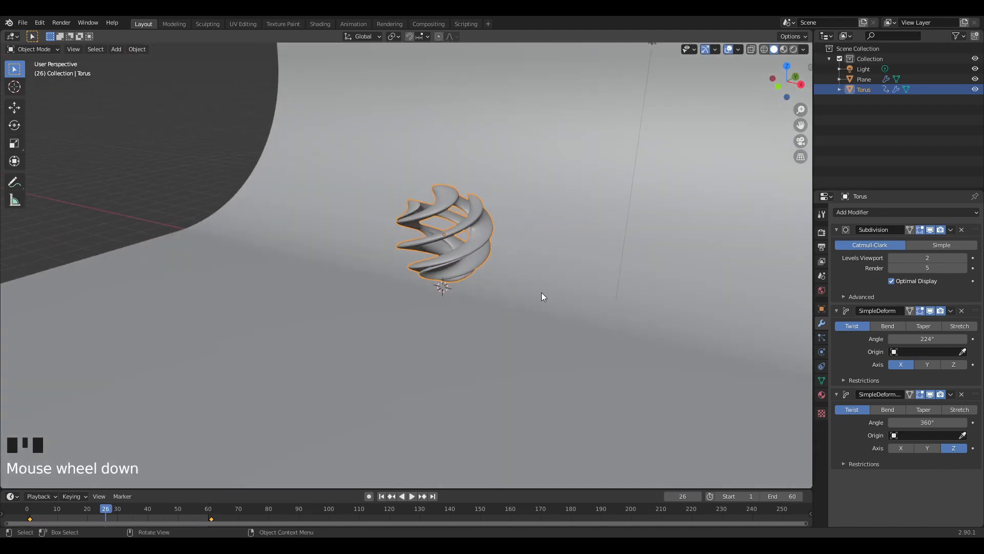
Step: Add a camera, nudge it into place, and give it an 85 mm lens
key(shift+a)
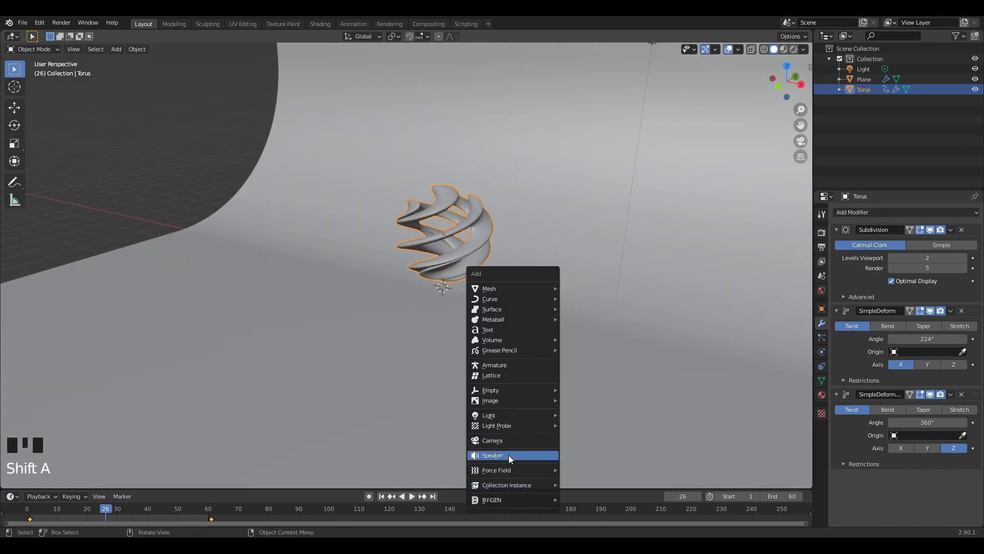
click(493, 440)
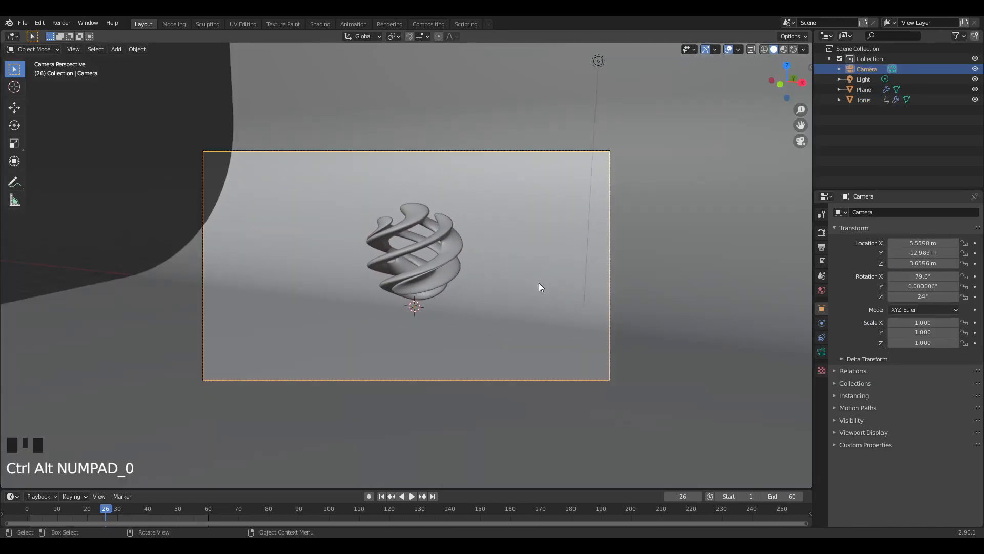
key(g)
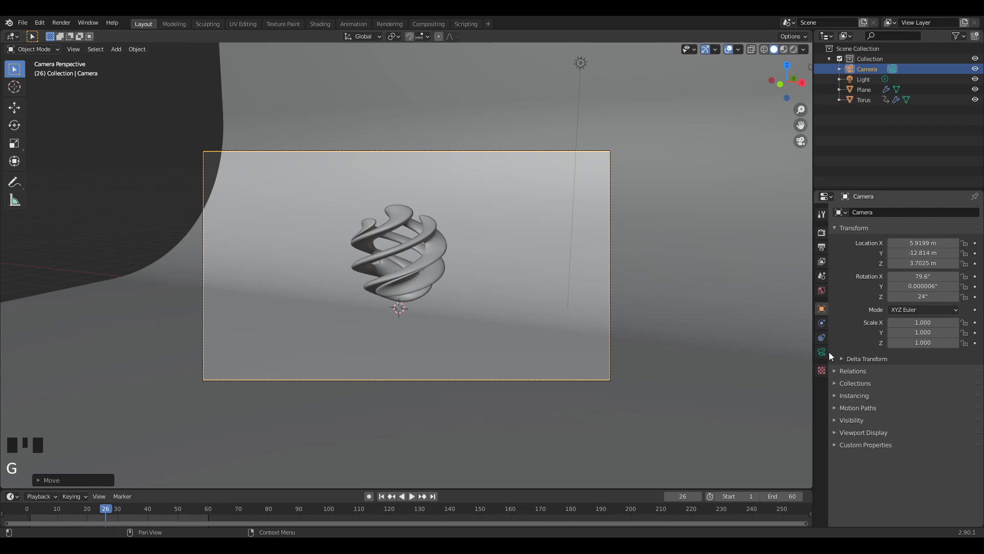
click(822, 338)
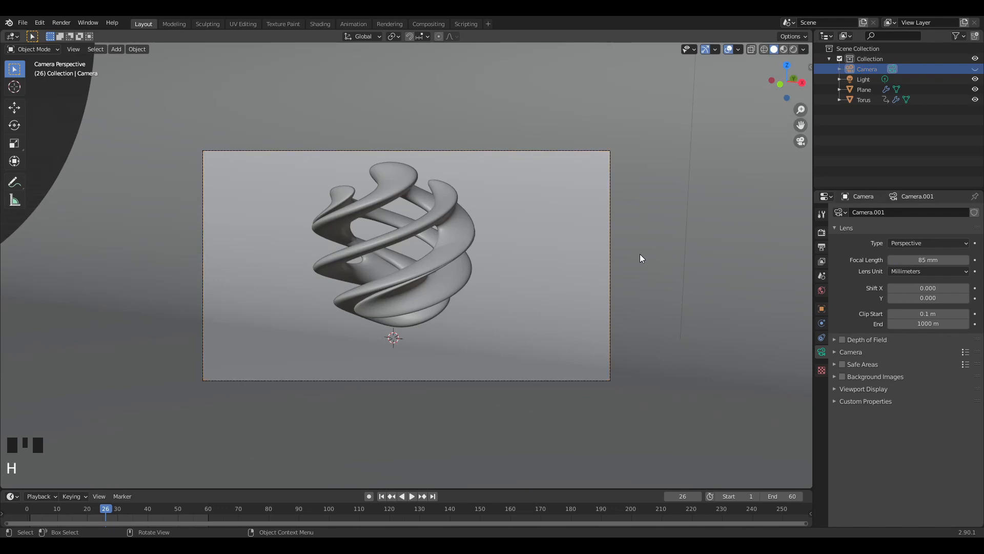
Step: Reframe the camera on the torus and enable depth of field focused on Torus at f/0.9
click(864, 89)
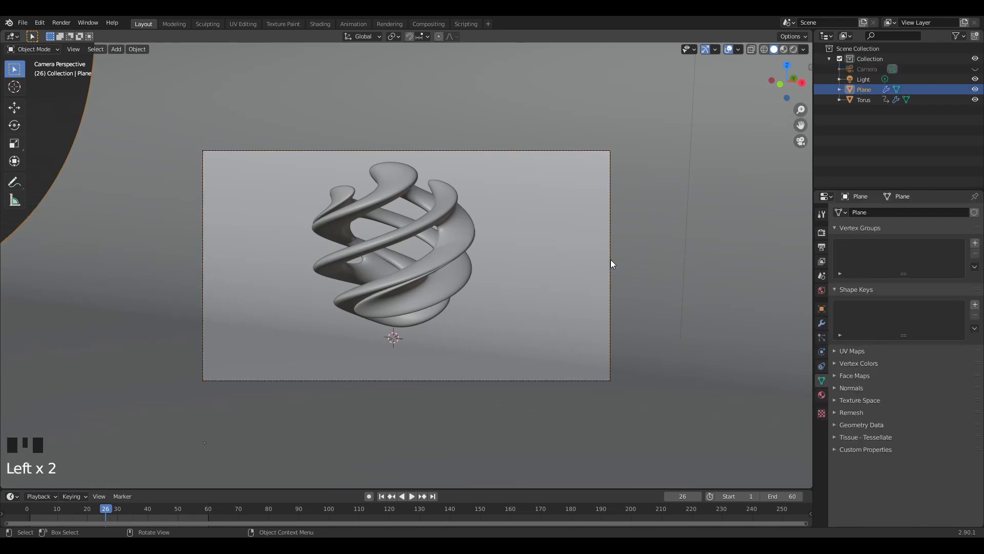
click(867, 68)
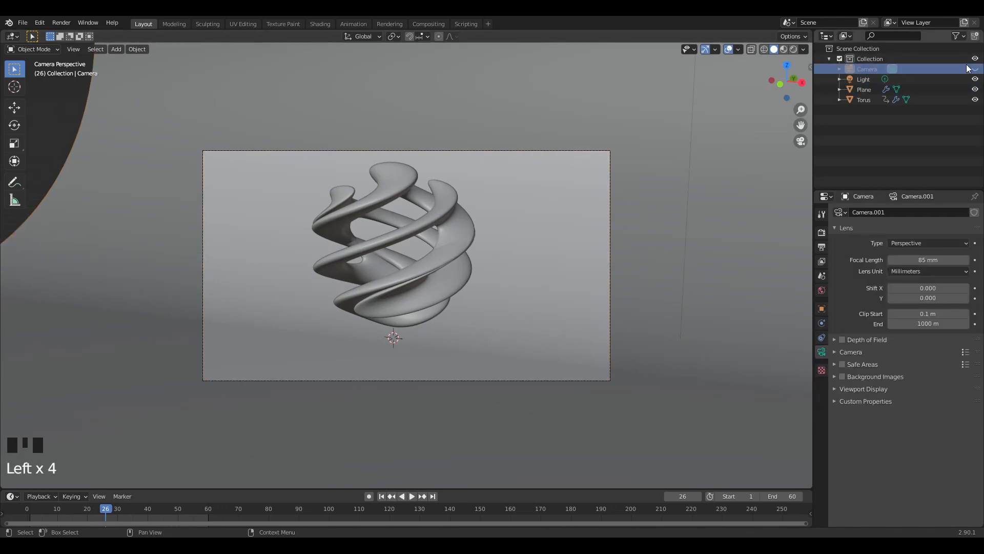
key(g)
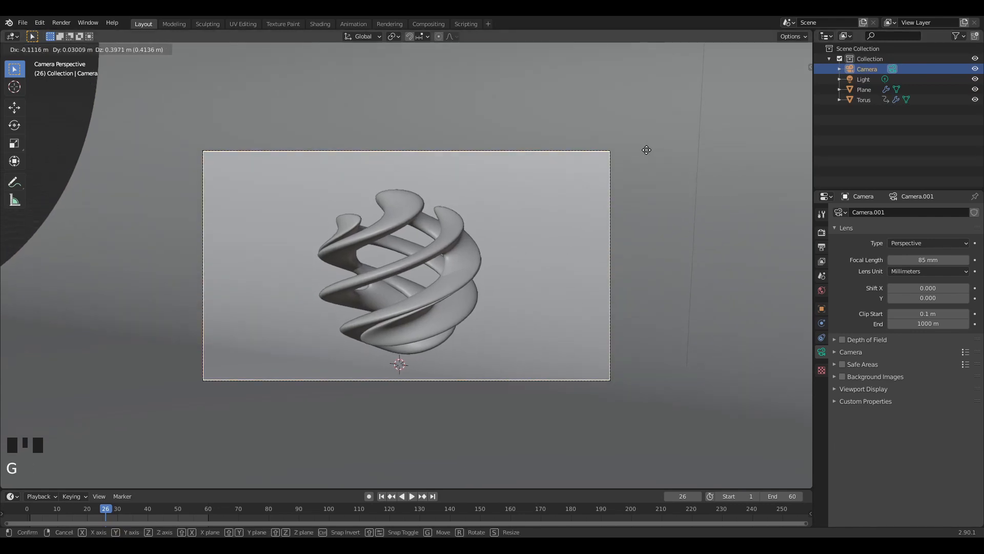
key(r)
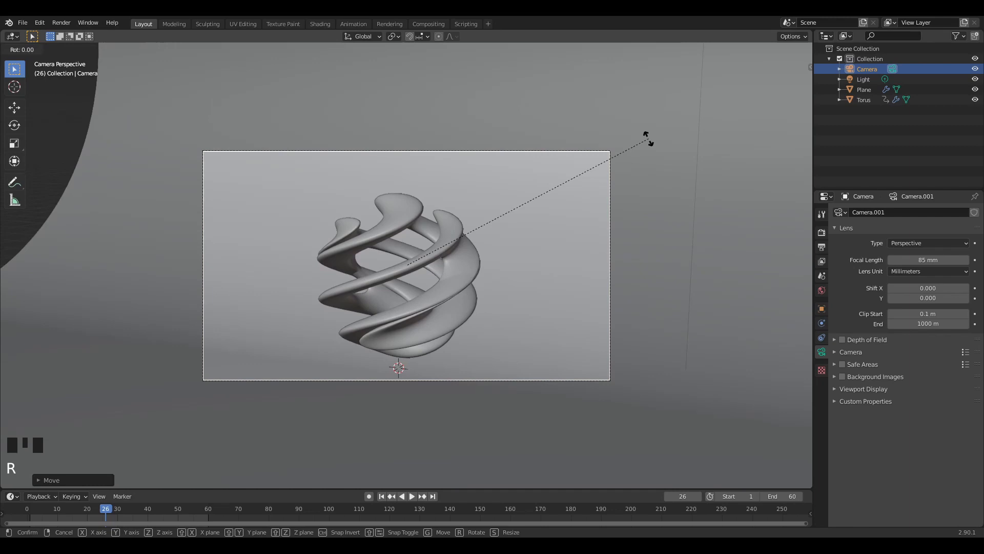
mouse_move(584, 71)
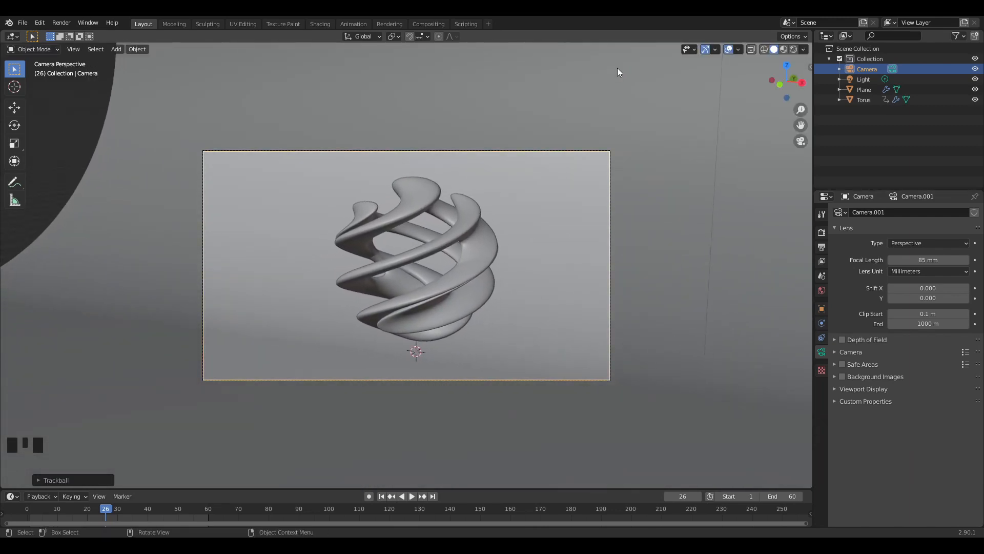
click(842, 338)
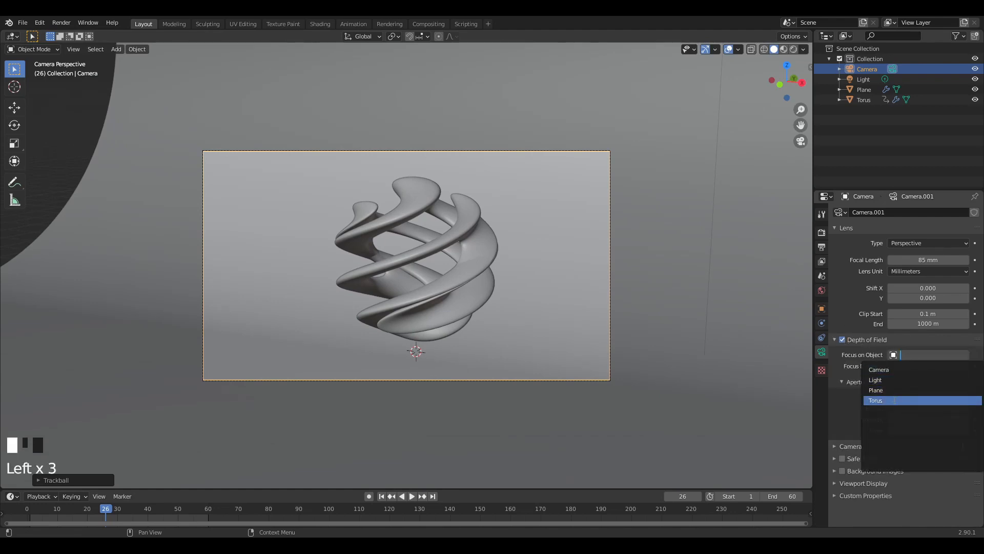
click(875, 400)
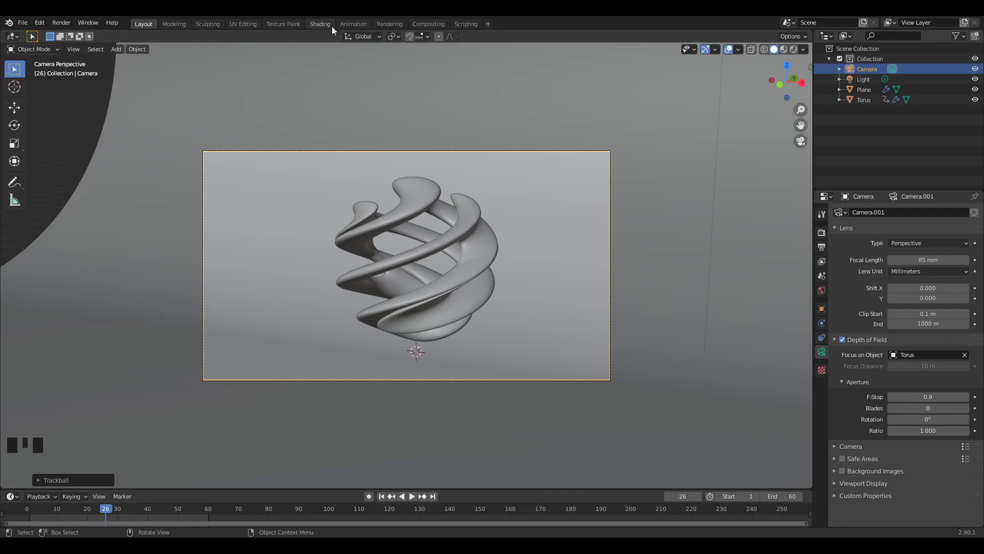
Step: In the Shading workspace, show a Rendered preview and create Material.001 for the torus
click(319, 24)
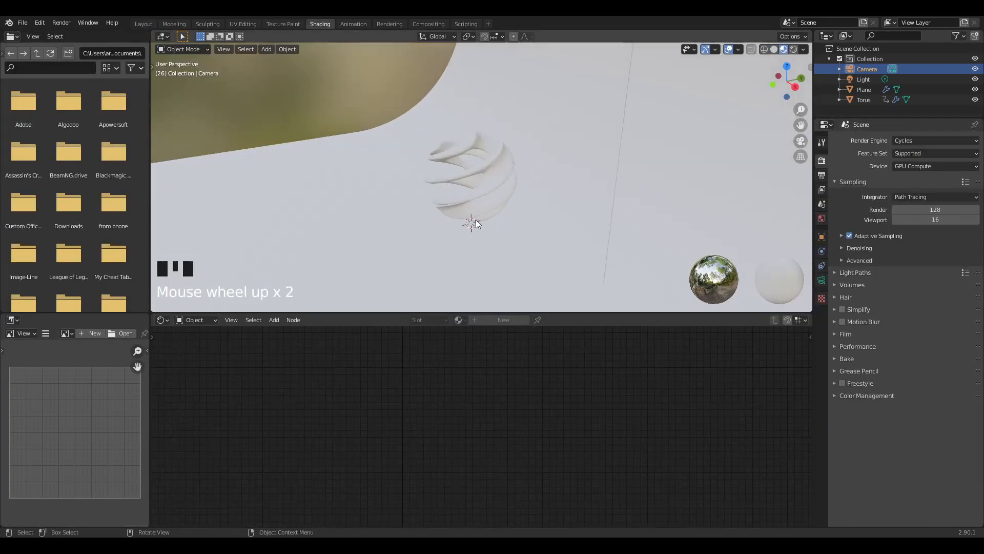
key(z)
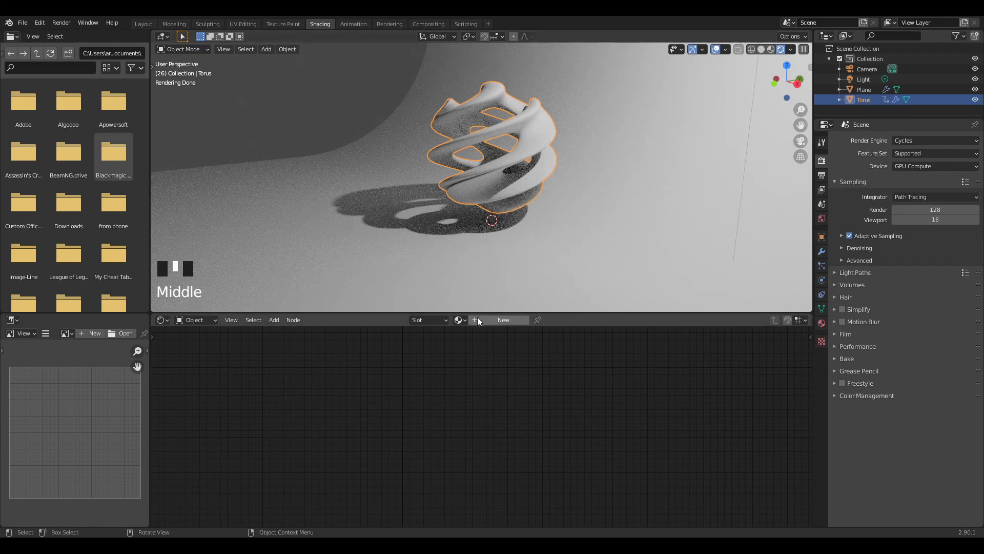
click(503, 319)
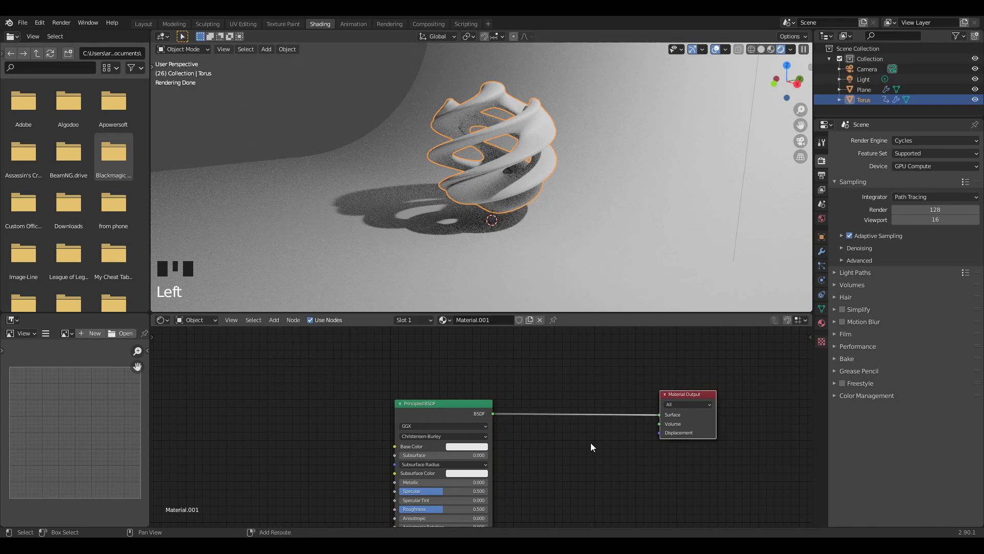
Step: Insert a Mix Shader before Material Output, add a factor-driving node, and search Emission
text(mi)
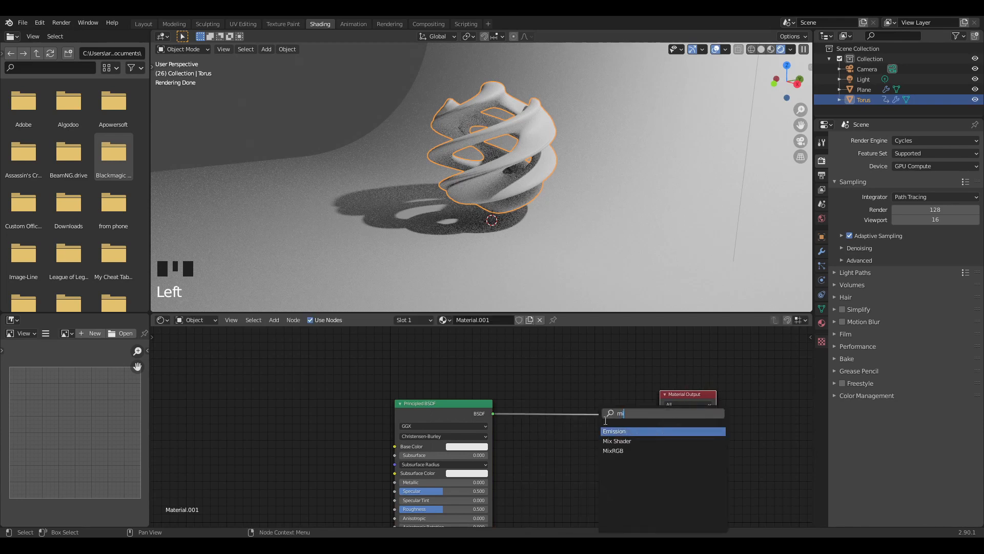
click(617, 440)
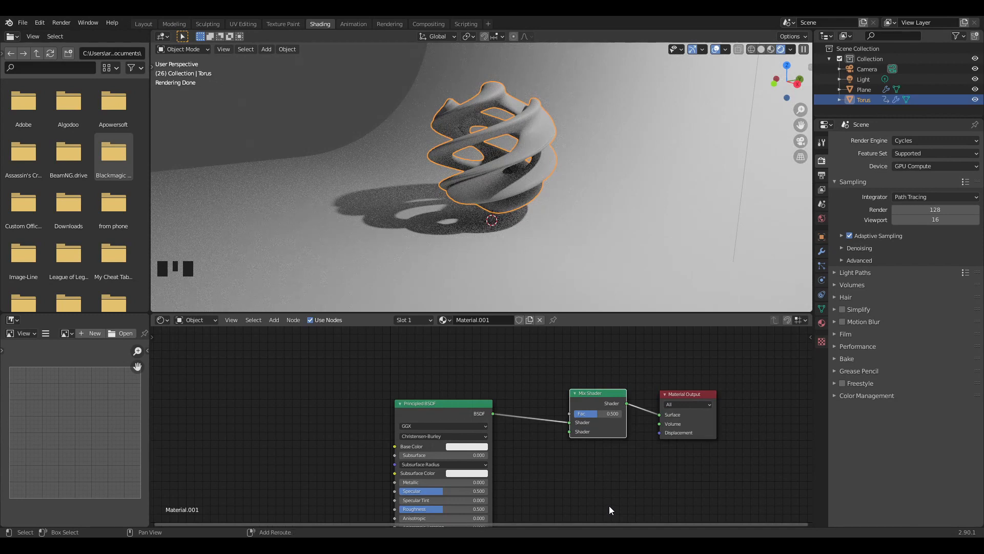
click(585, 413)
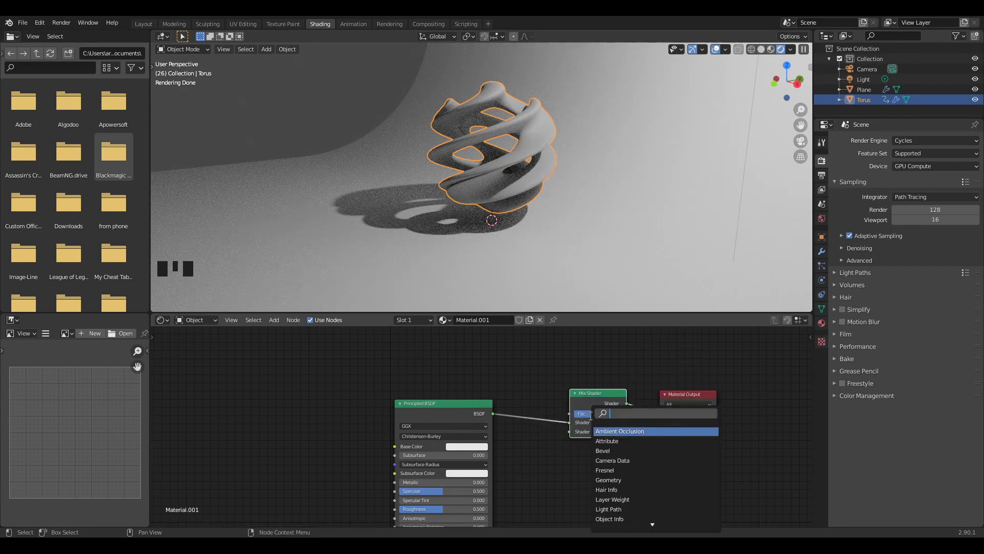
text(emi)
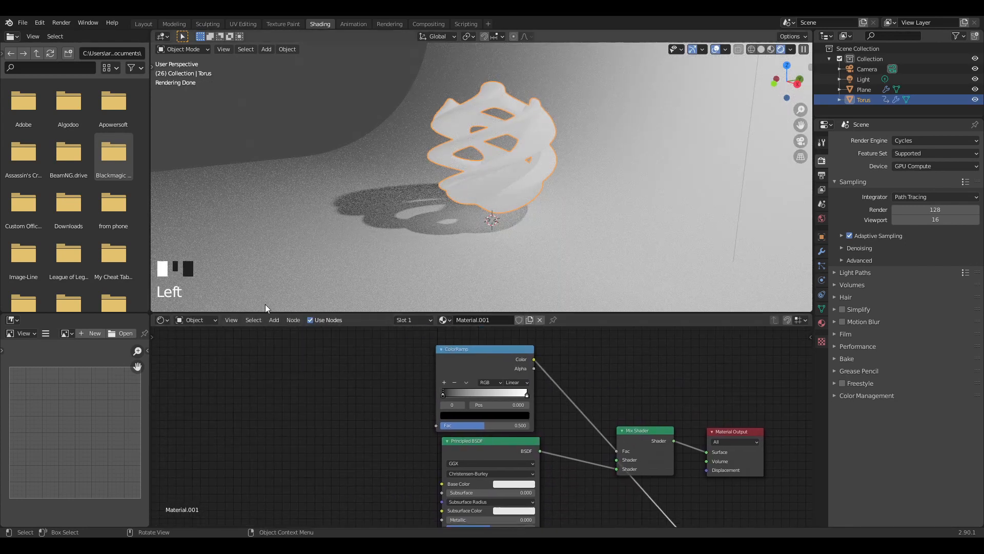
Step: Add a Voronoi Texture into the ColorRamp and a Wave Texture feeding its vector
click(273, 319)
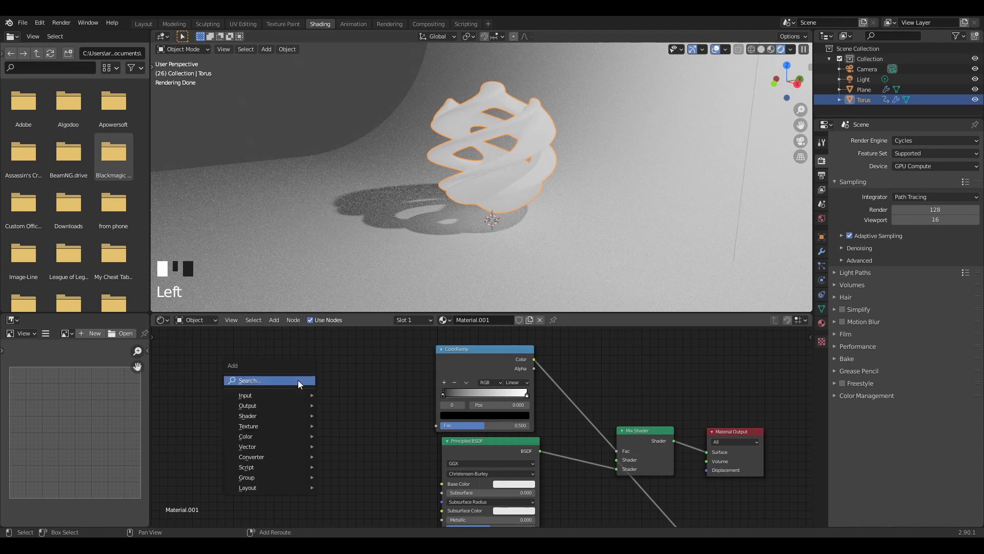
mouse_move(299, 386)
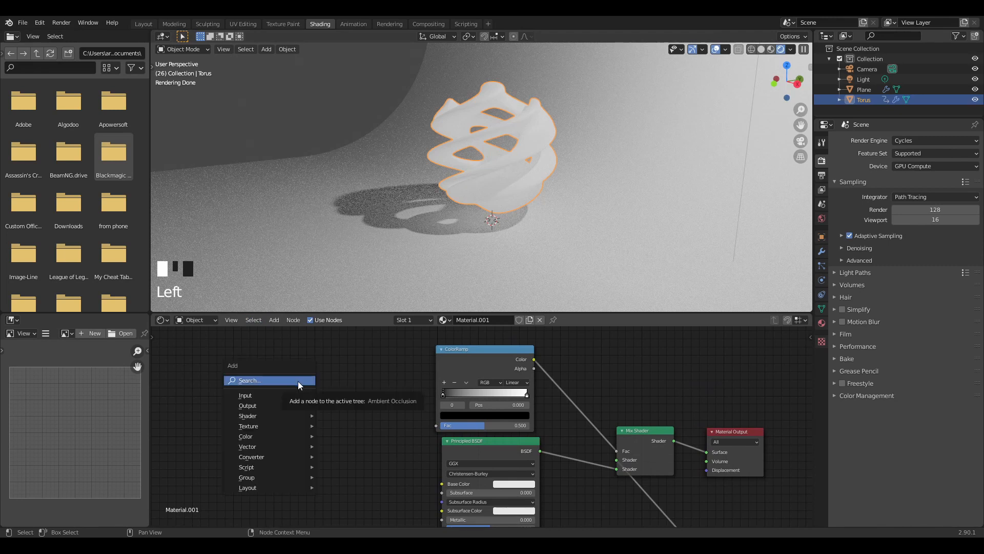
text(v)
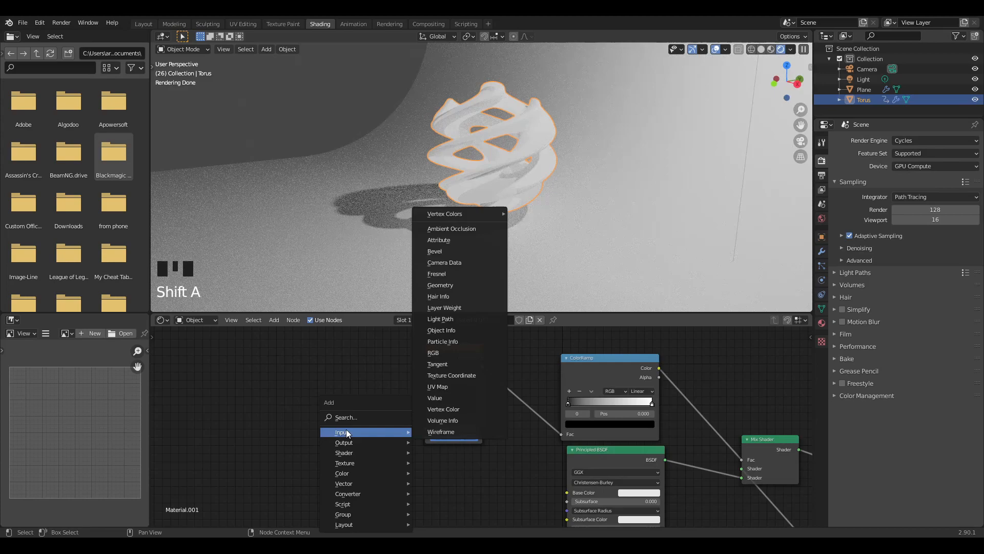
text(wav)
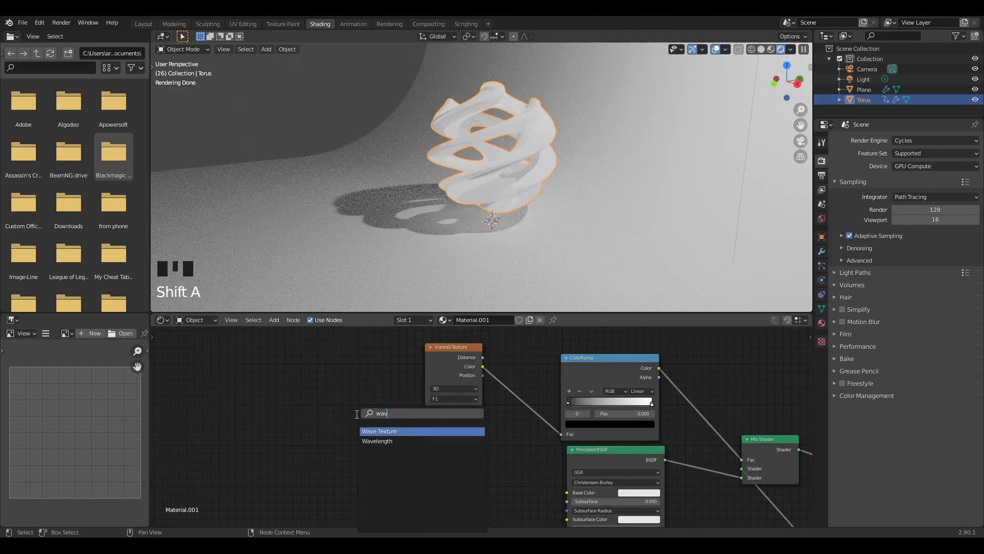
click(380, 430)
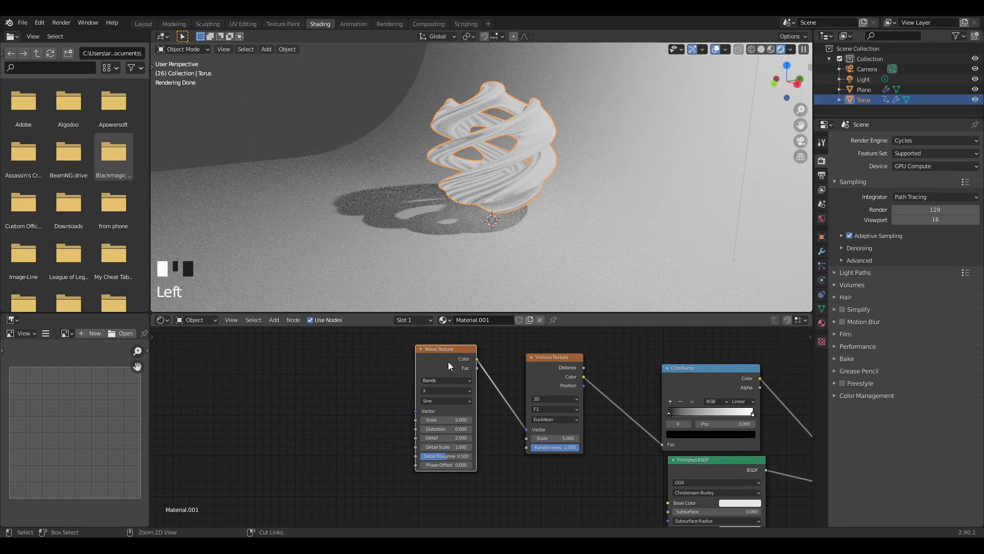
Step: Add Texture Coordinate and Mapping to the Wave Texture, with Y bands and scale 3.7
key(ctrl+t)
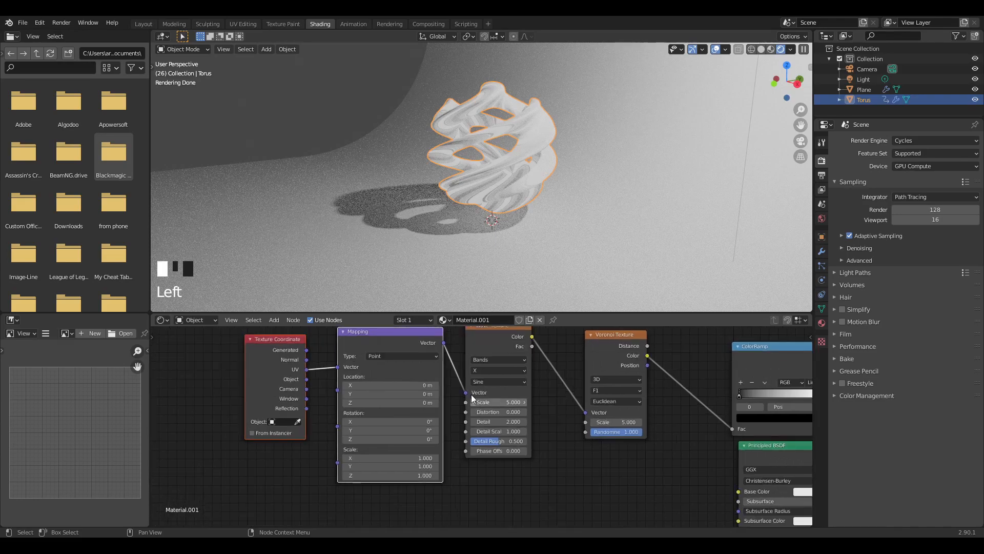
scroll(up, 3)
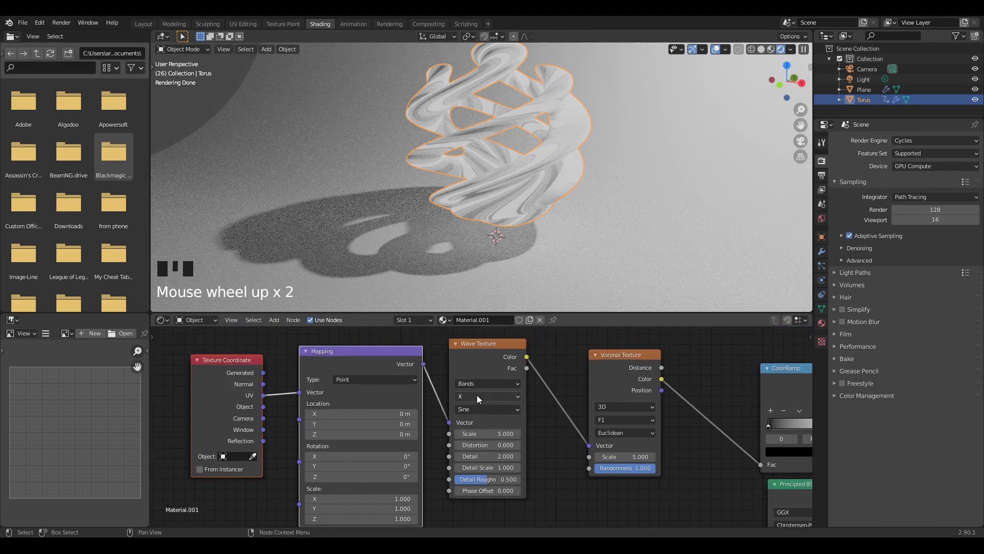
click(487, 397)
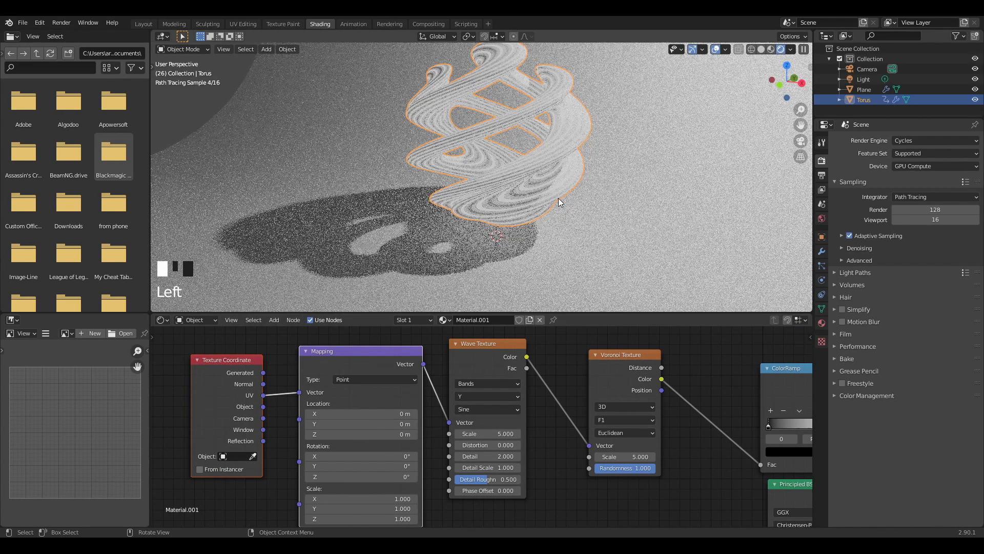
mouse_move(621, 488)
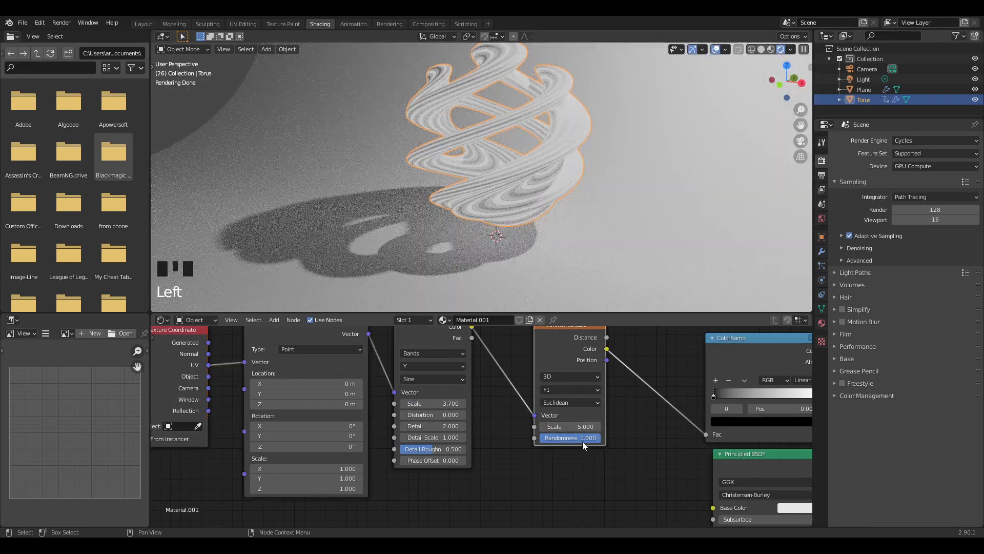
click(568, 426)
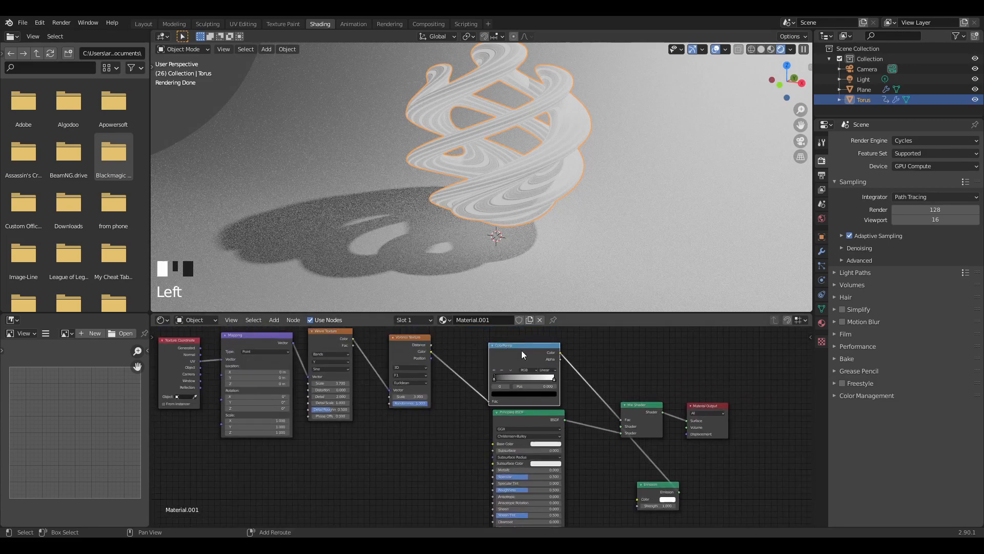
Step: Duplicate the ColorRamp for Base Color and start choosing the Emission colour
key(shift+d)
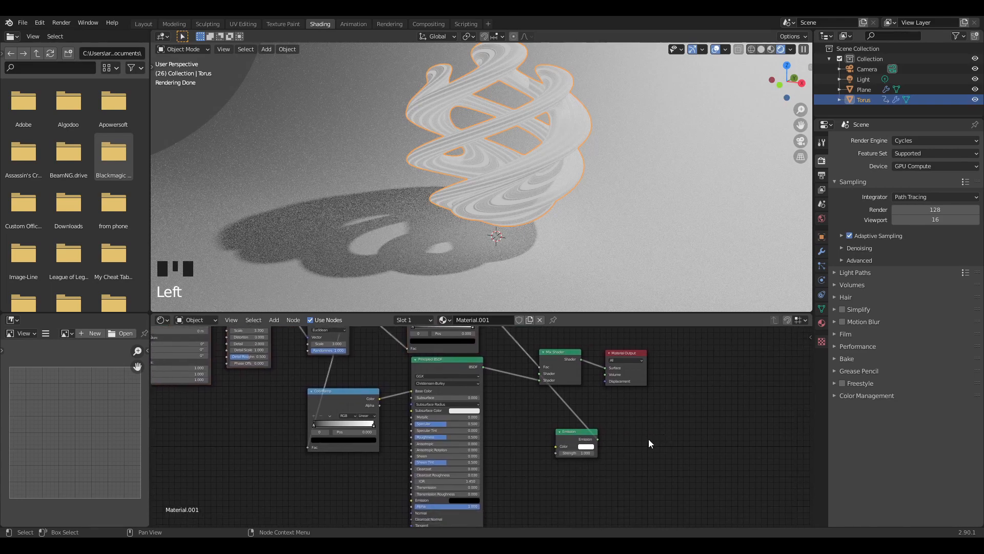
click(585, 446)
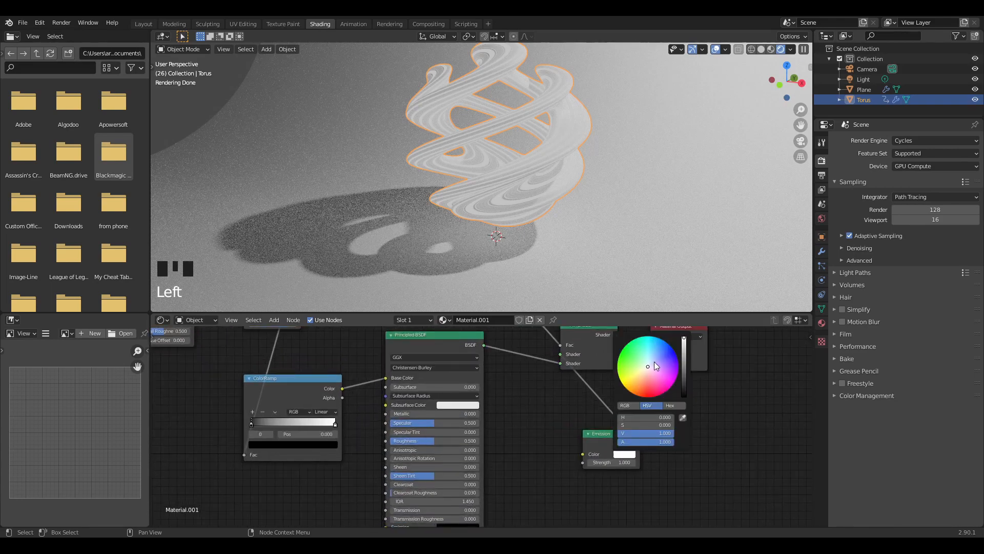
Step: Make the Emission colour teal and move the ramp's black stop to about 0.31
click(635, 339)
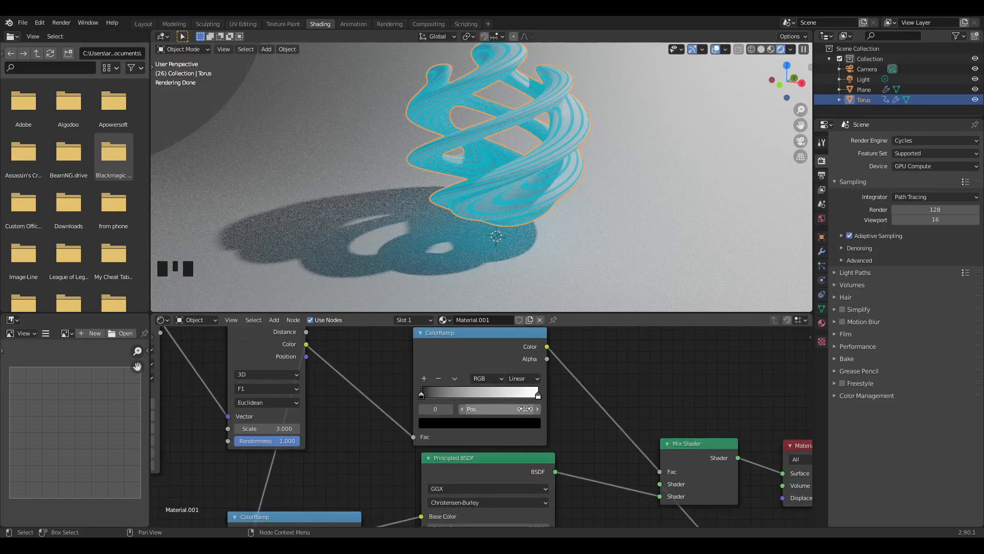
drag(420, 392, 472, 392)
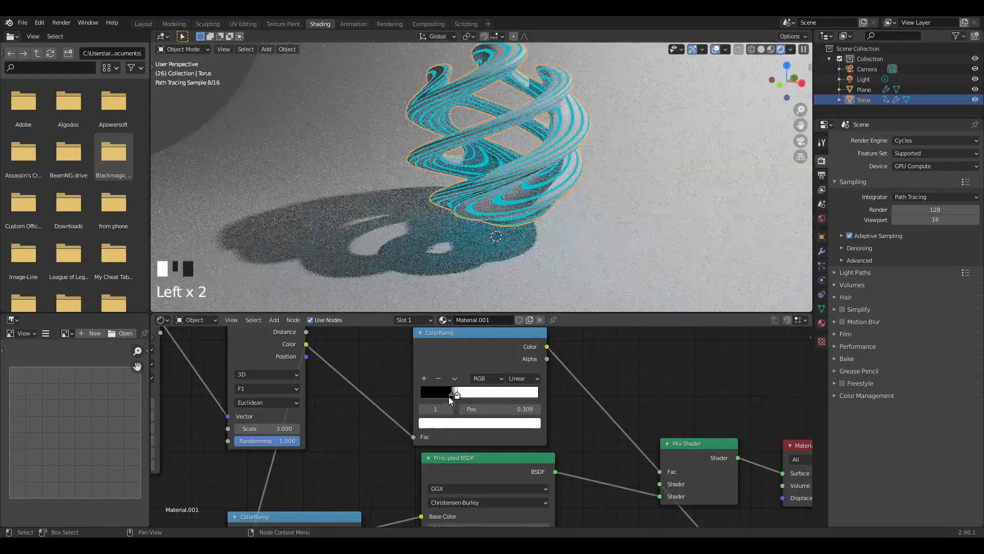
scroll(down, 3)
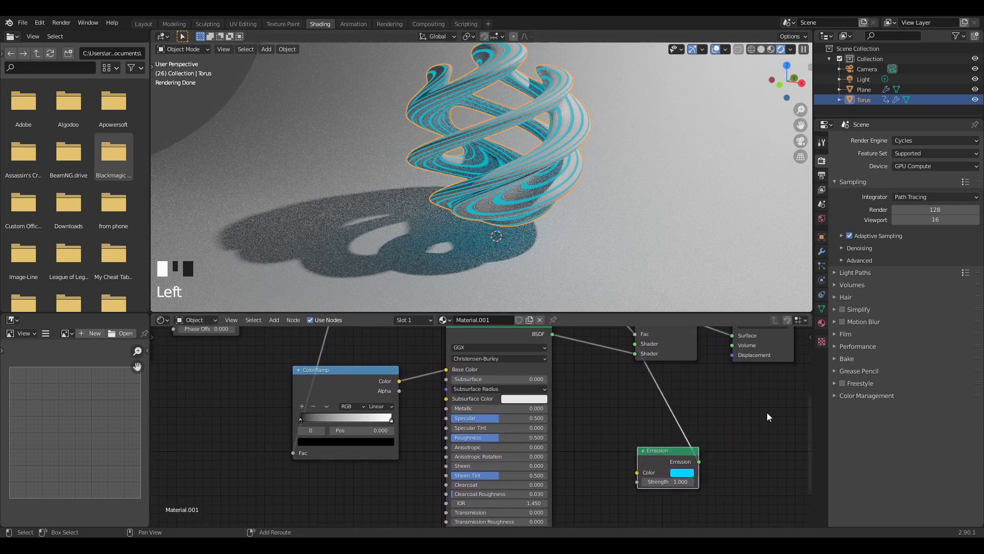
Step: Add a Displacement node to the Material Output
text(di)
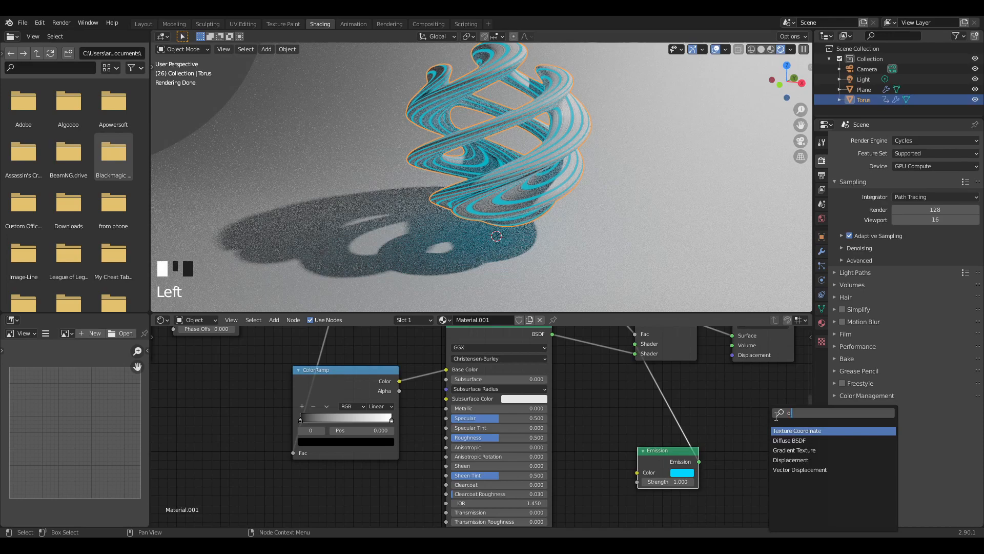
click(790, 460)
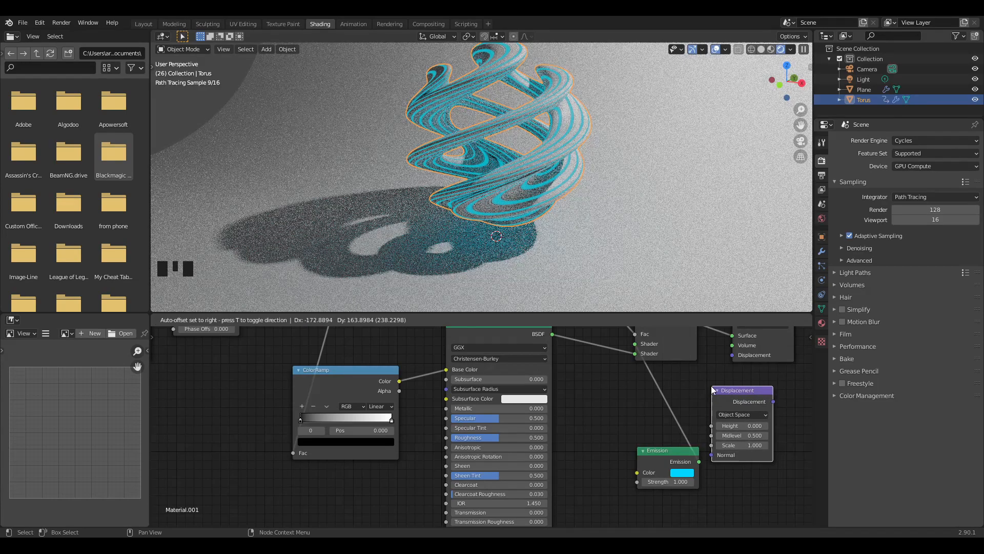
scroll(down, 3)
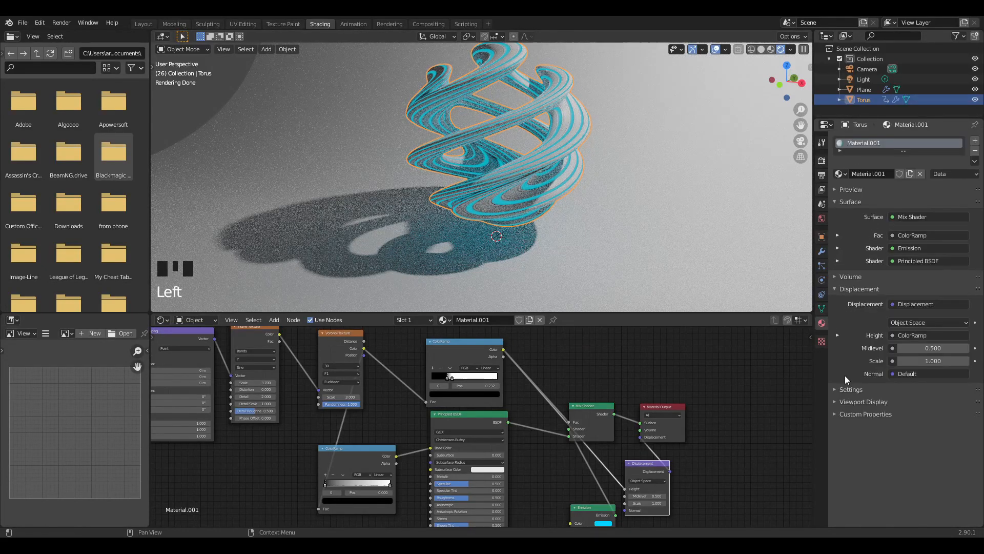
Step: Set the material's Displacement setting to Displacement and Bump
click(851, 389)
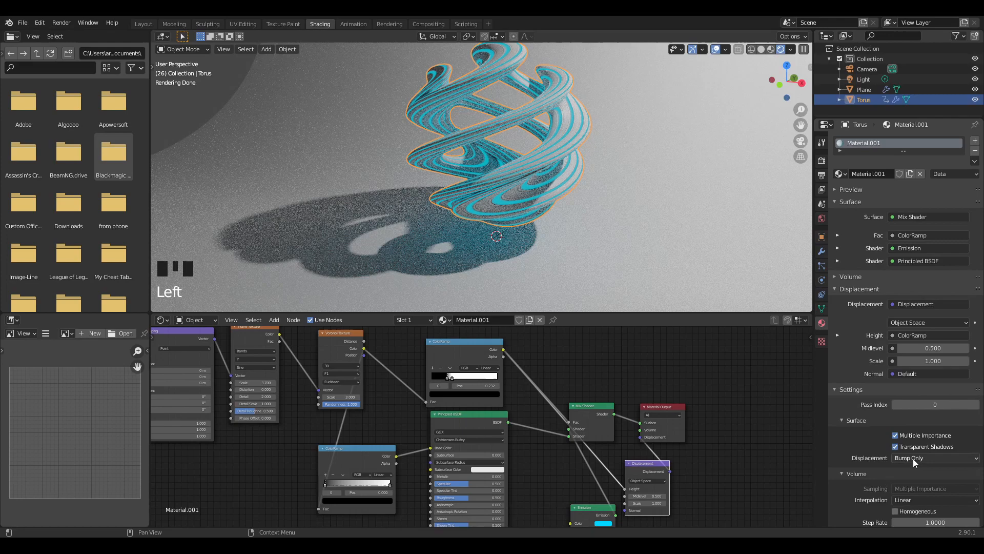
click(934, 458)
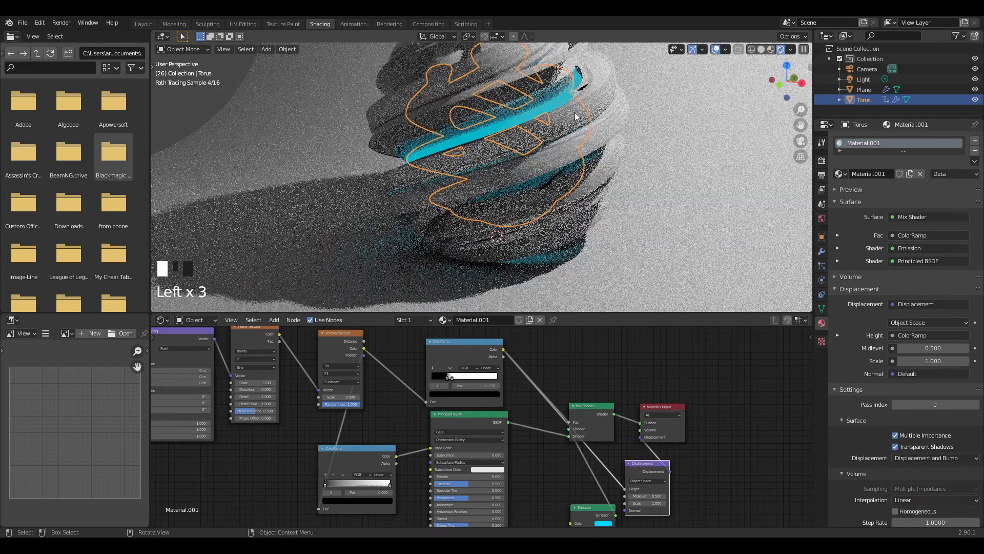
scroll(down, 3)
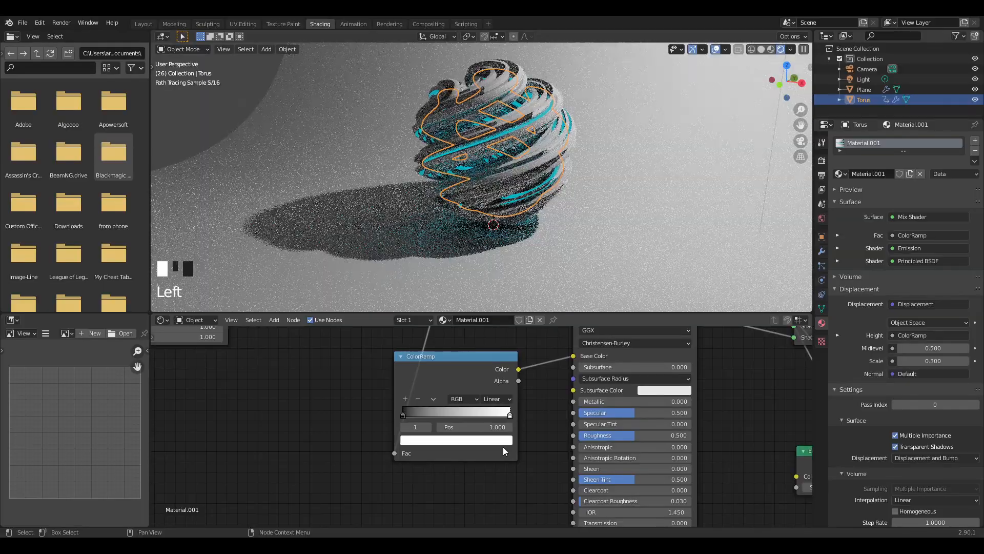
Step: Recolour the base-colour ramp's white stop light pink and add another colour stop
click(456, 439)
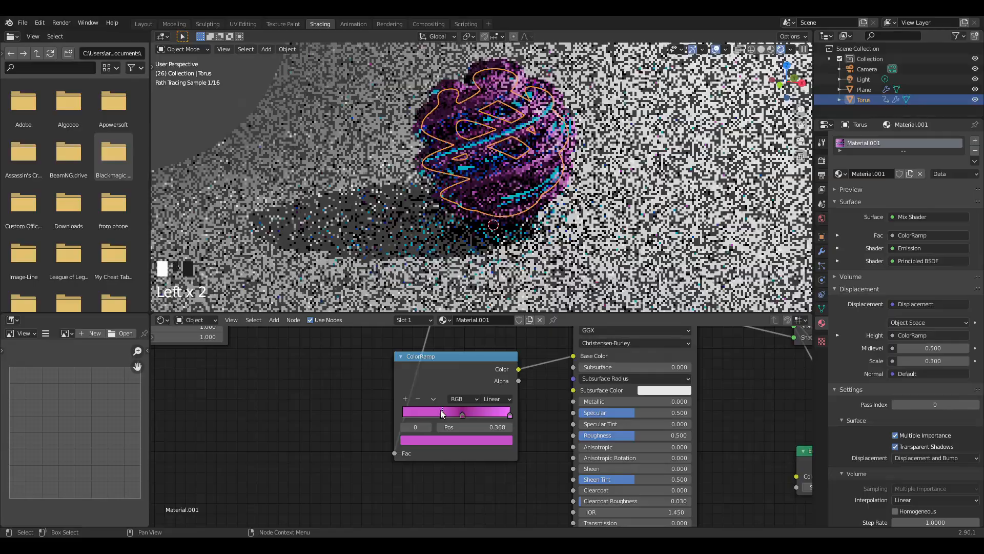
click(457, 439)
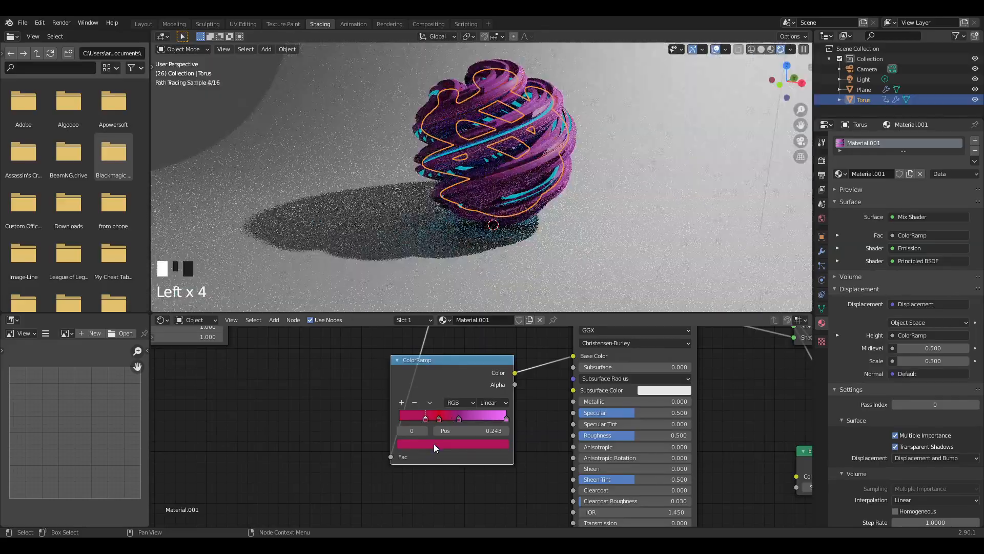
click(452, 444)
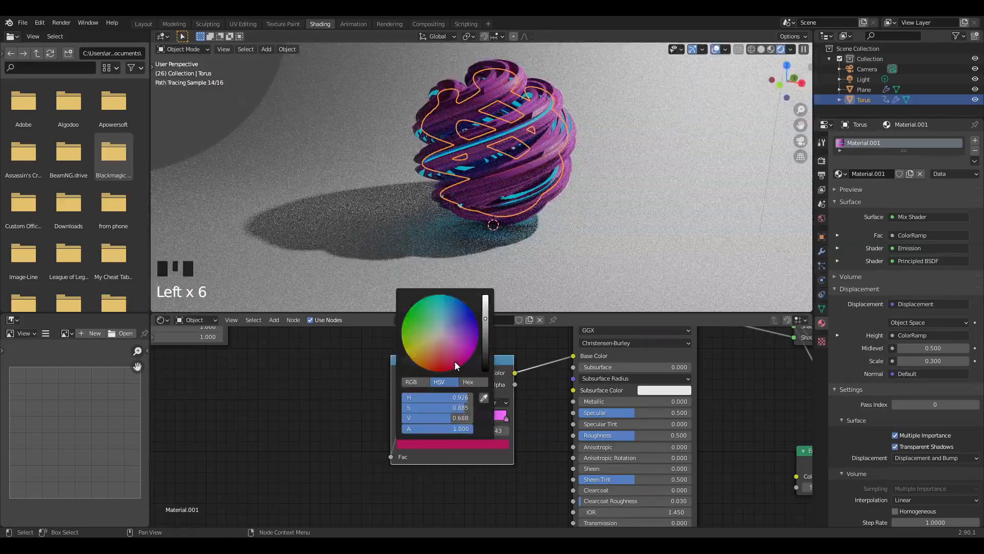
click(465, 355)
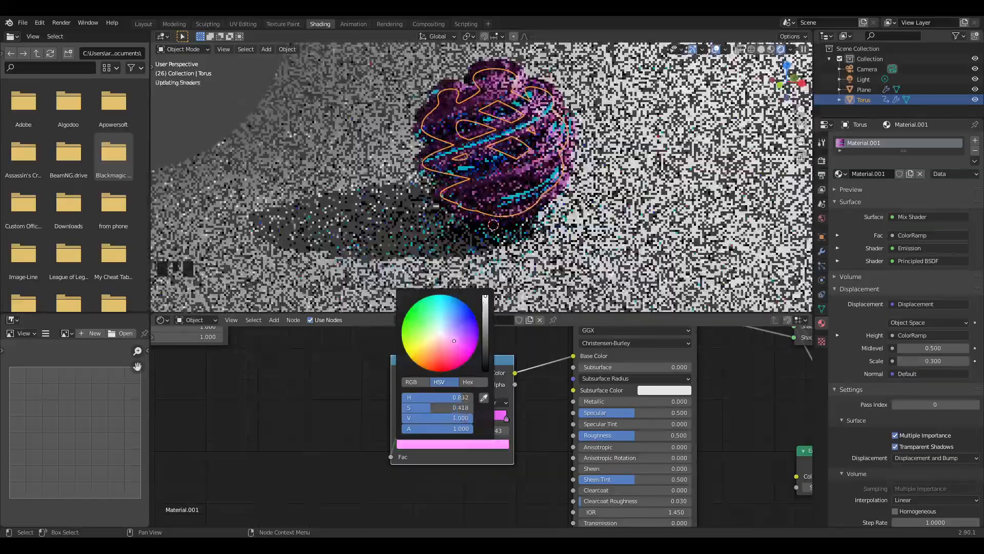
scroll(up, 3)
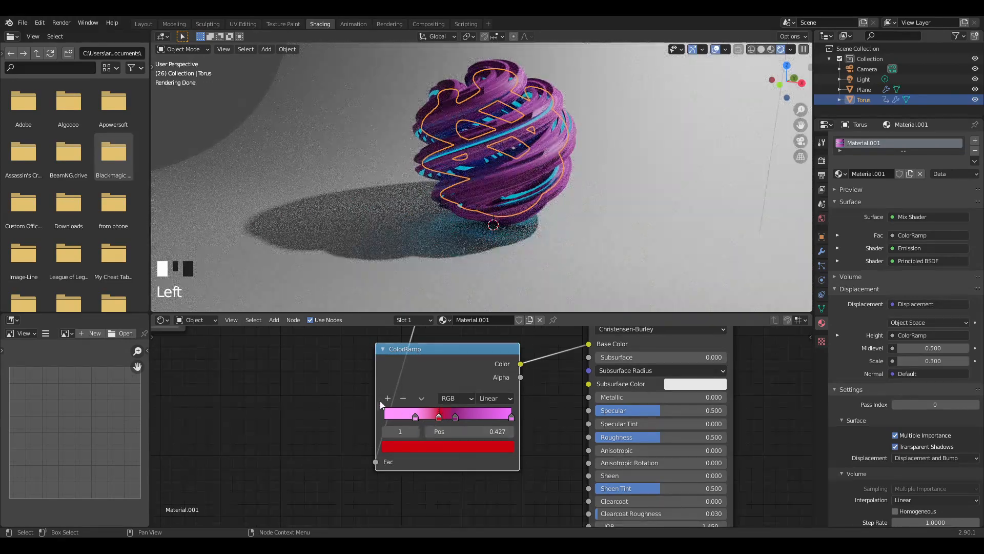
click(448, 447)
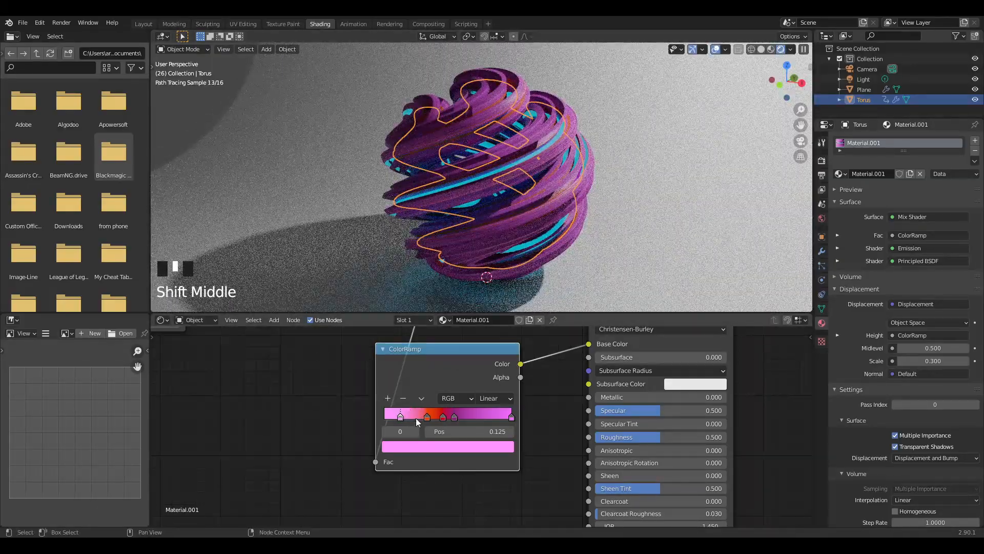
Step: Select another stop on the base-colour ColorRamp to edit
click(423, 416)
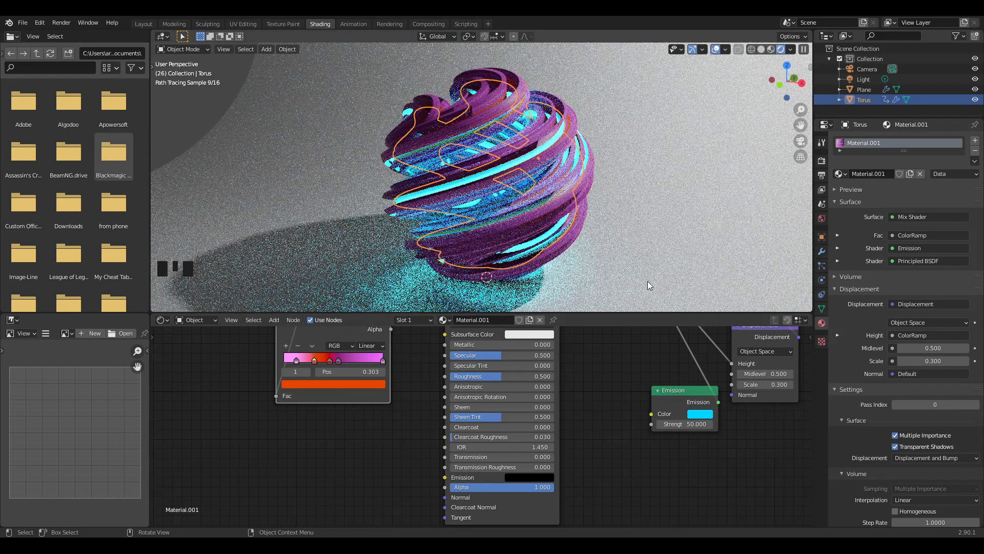
scroll(down, 3)
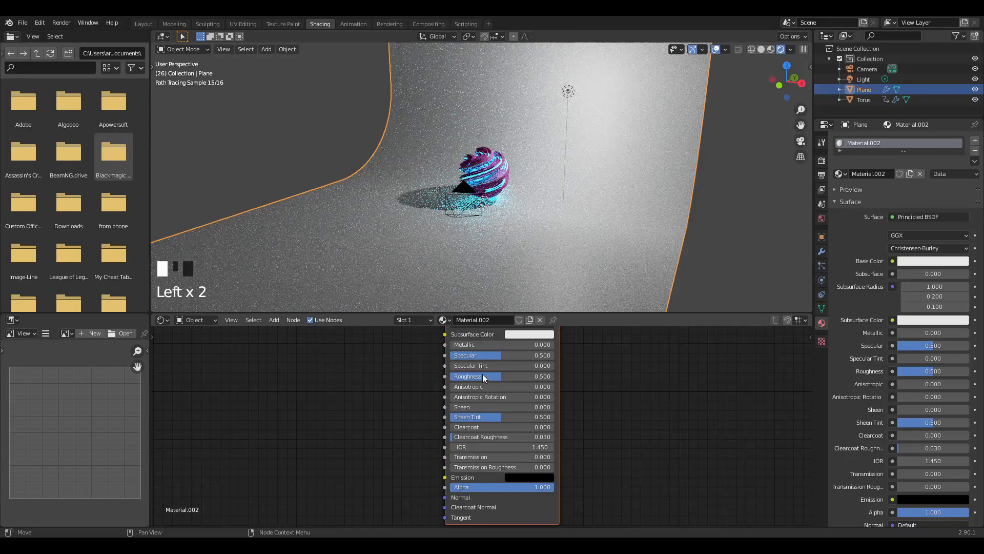
Step: Select the scene's point light and confirm deleting it
click(476, 375)
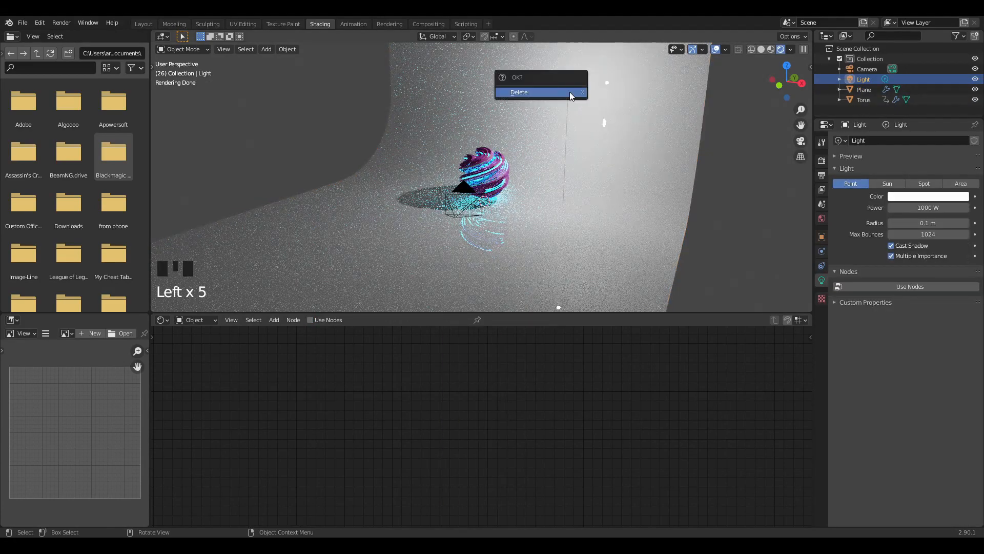
click(518, 93)
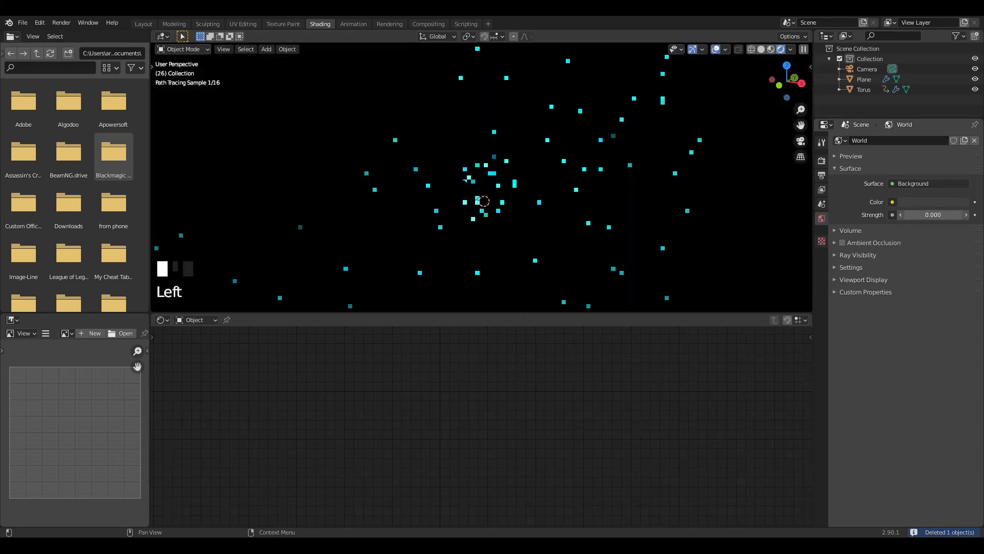
Step: Add an area light above the torus as a 400 W disk, then duplicate it
key(shift+a)
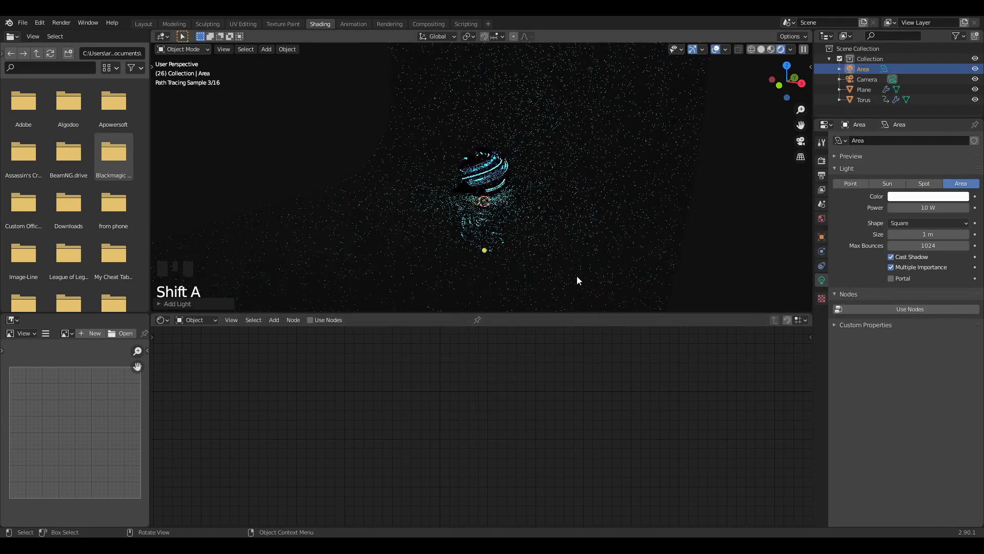
key(g)
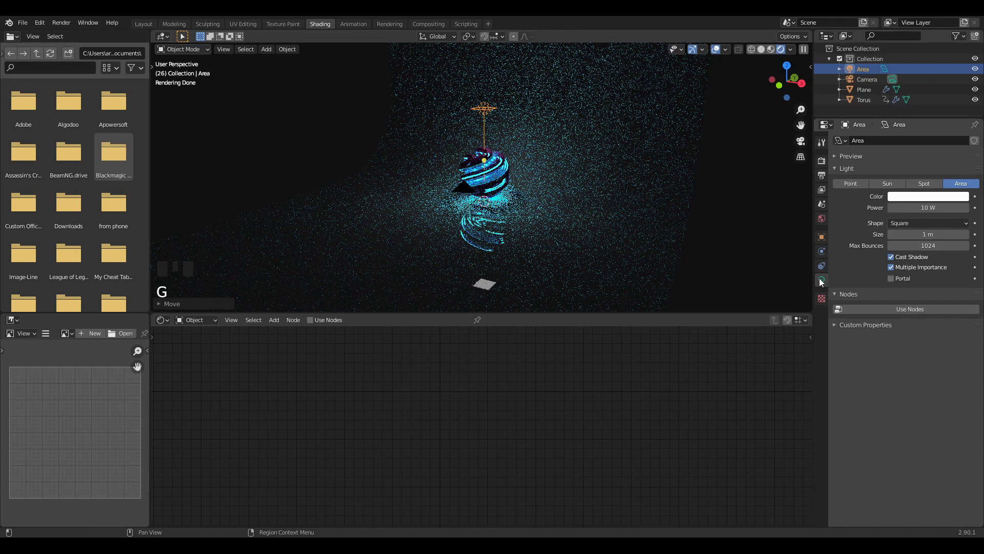
click(927, 223)
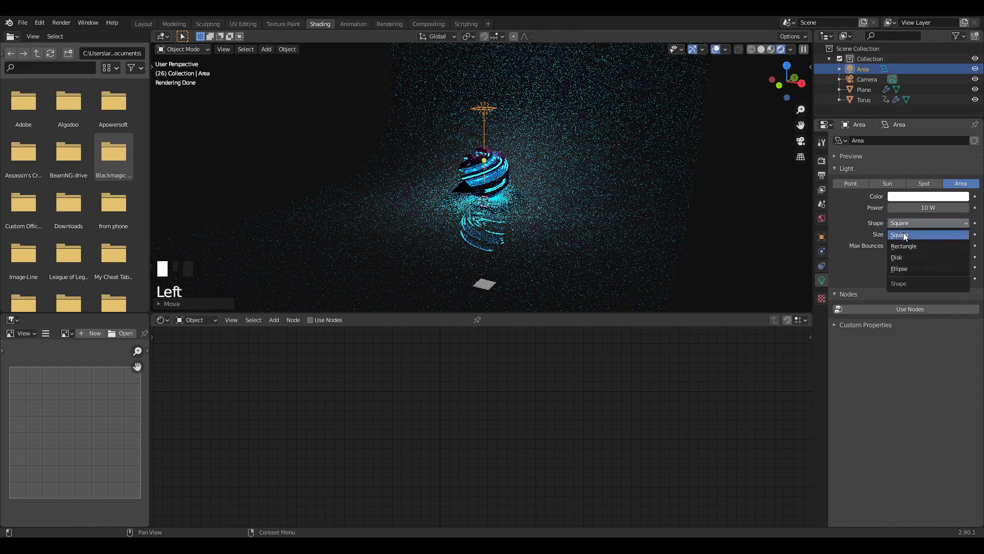
click(897, 257)
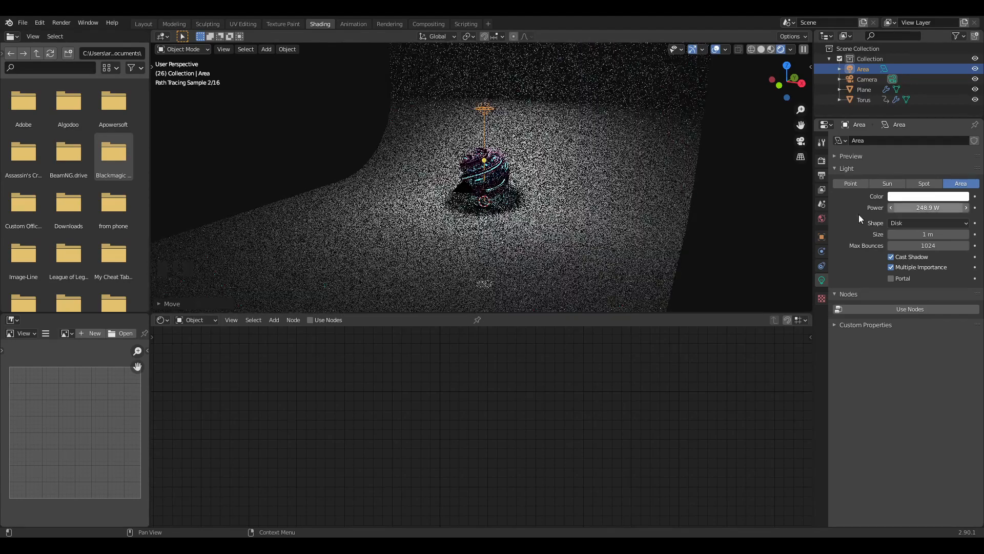
click(928, 207)
text(400)
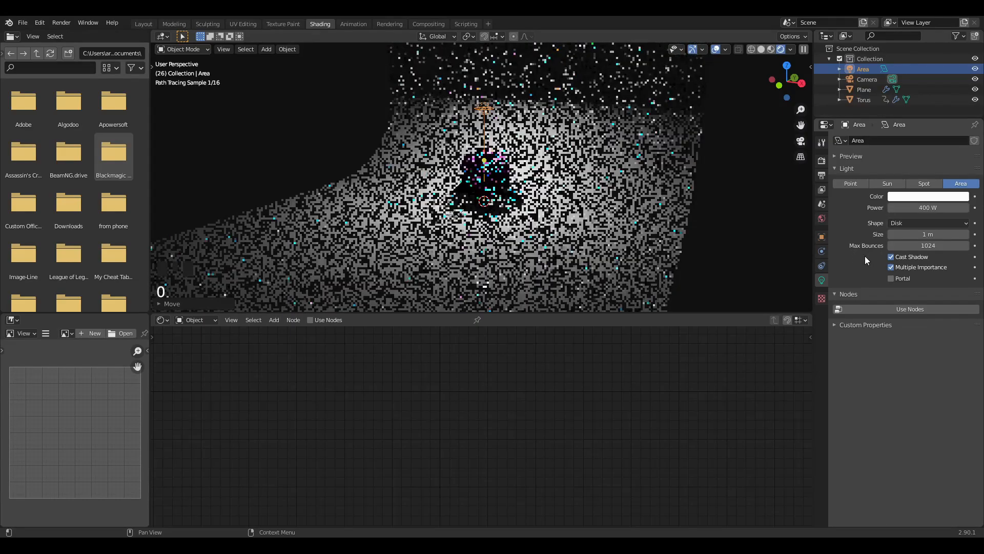
key(s)
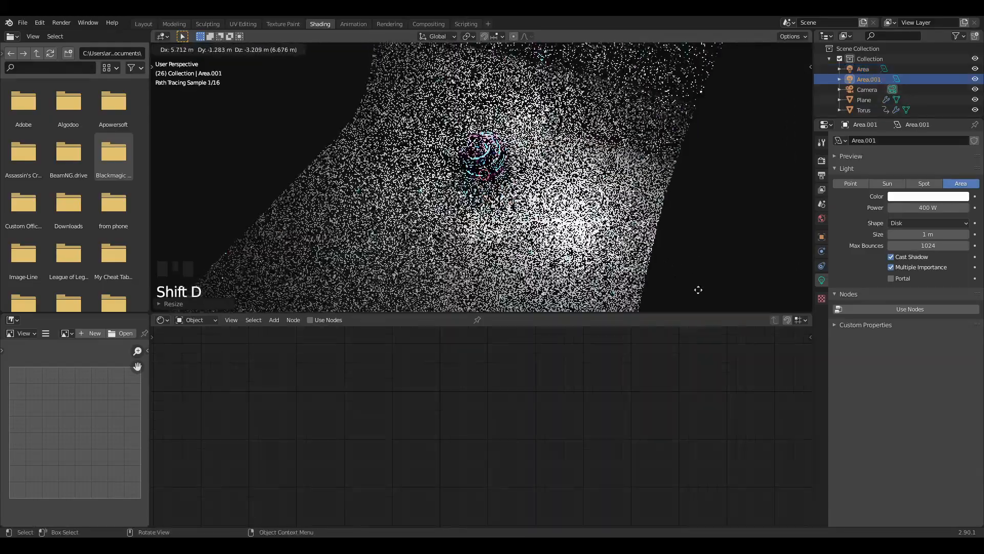
Step: Finish placing the second light, add a third disk light aimed at the torus, and view through the camera
key(z)
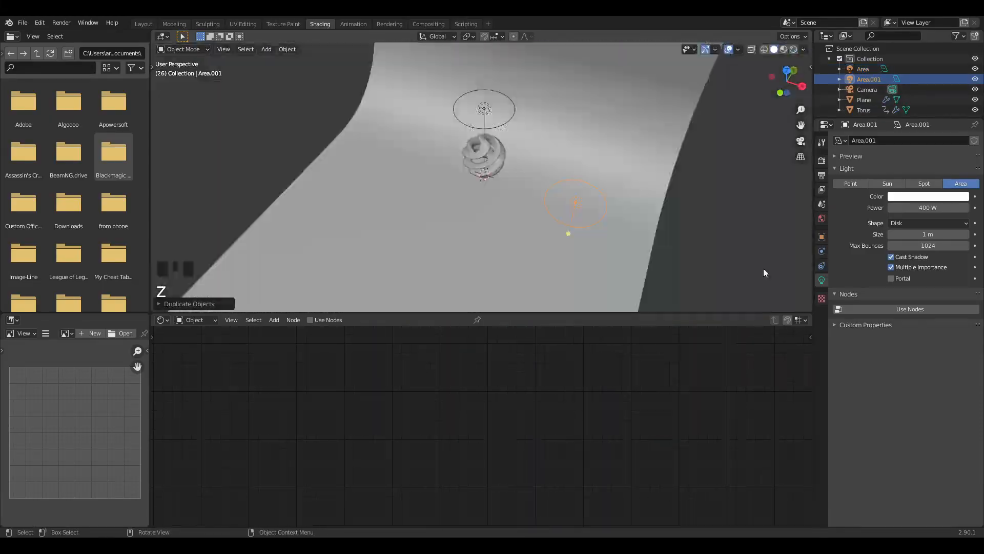
key(r)
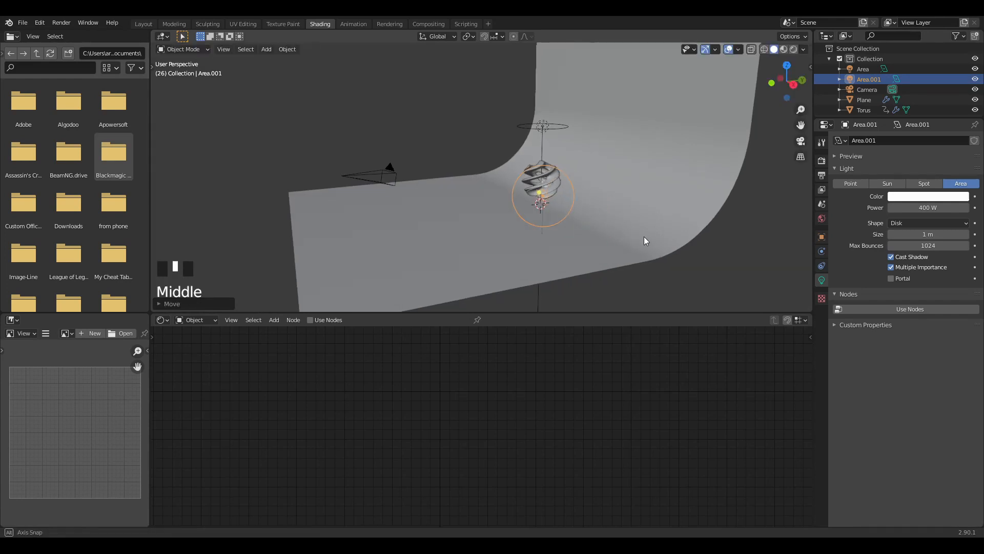
key(shift+d)
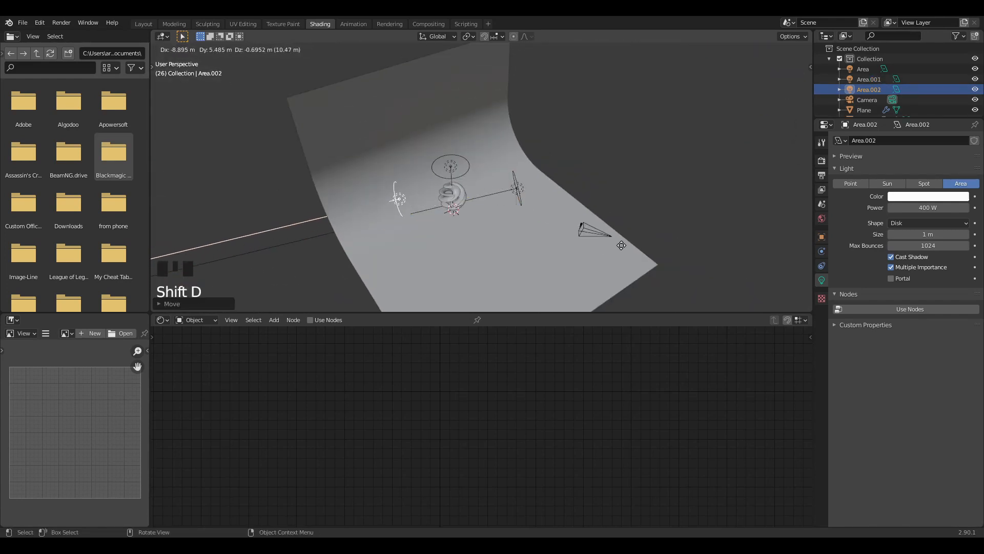
key(r)
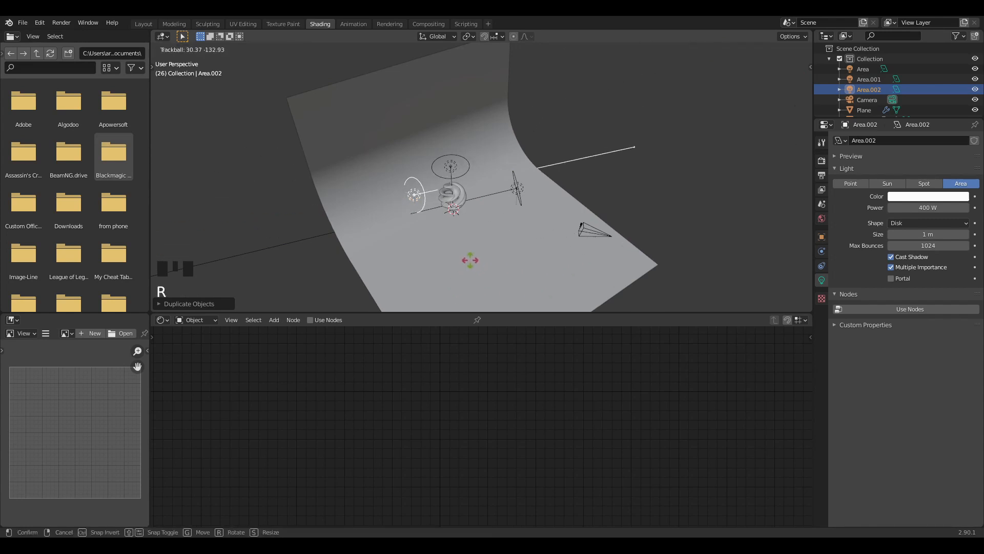
key(g)
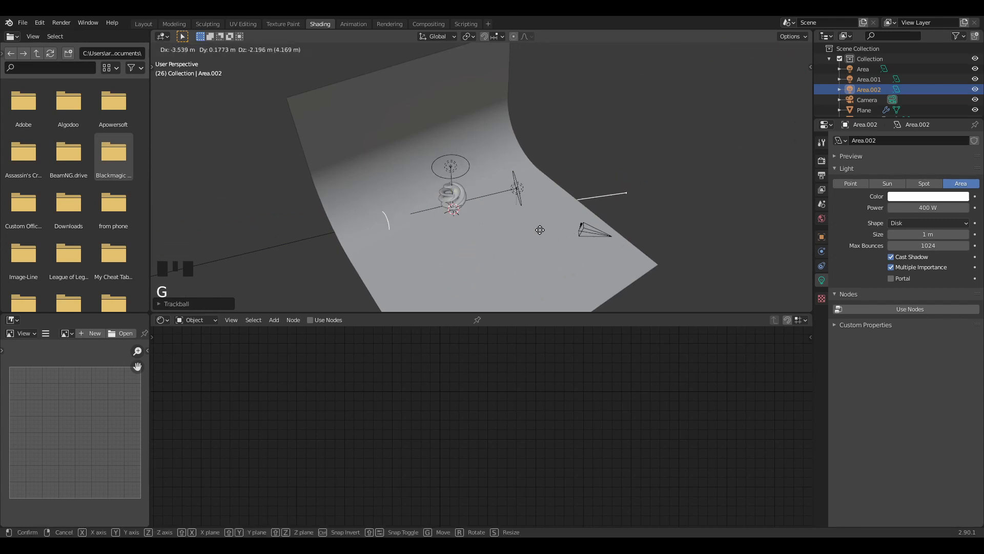
key(x)
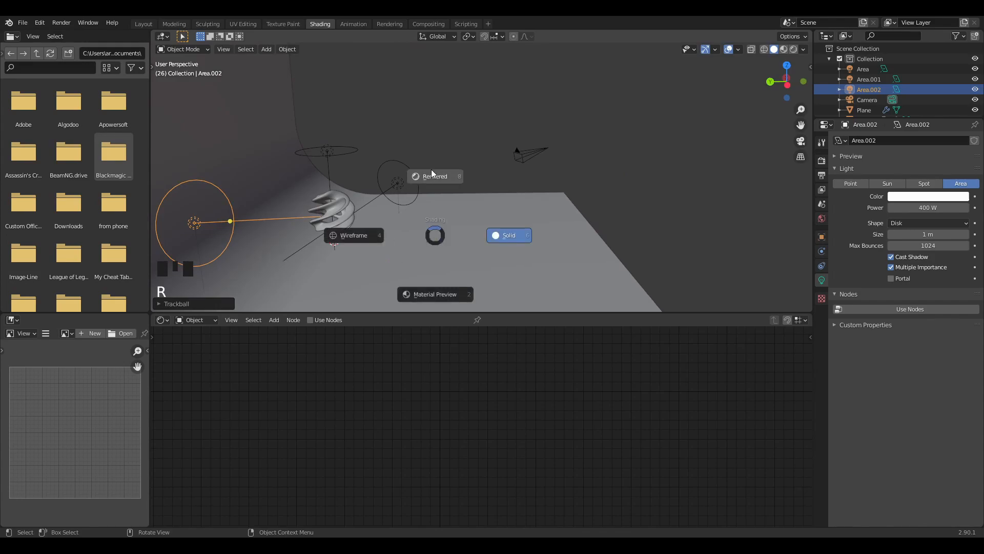
key(NUMPAD_0)
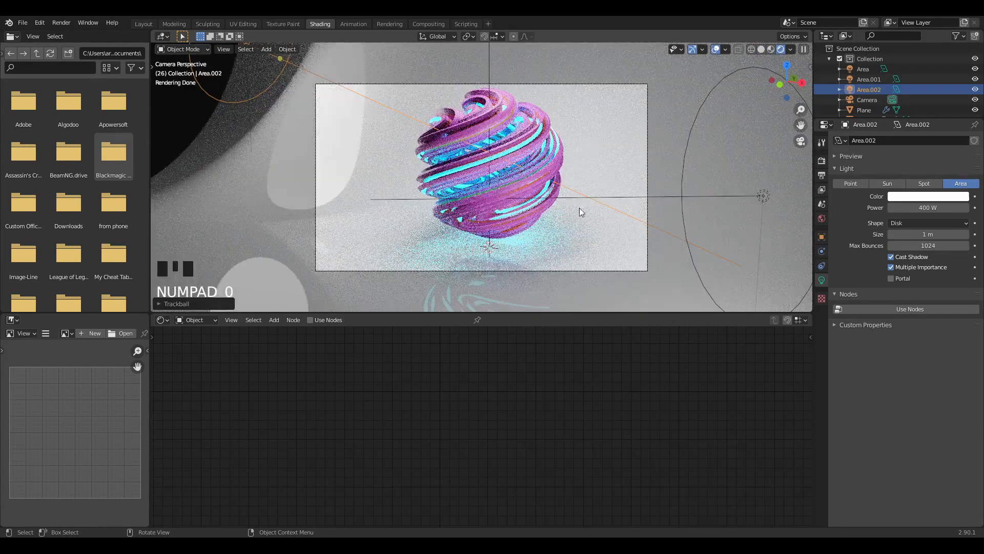
Step: In Output Properties, choose FFmpeg Video with MPEG-4 container, H.264, and Perceptually Lossless quality
key(space)
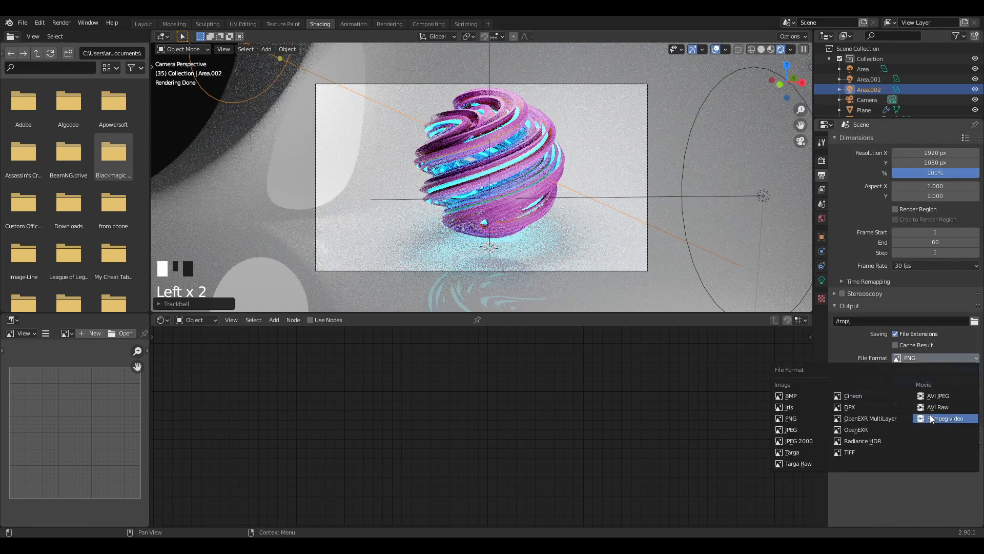
click(945, 419)
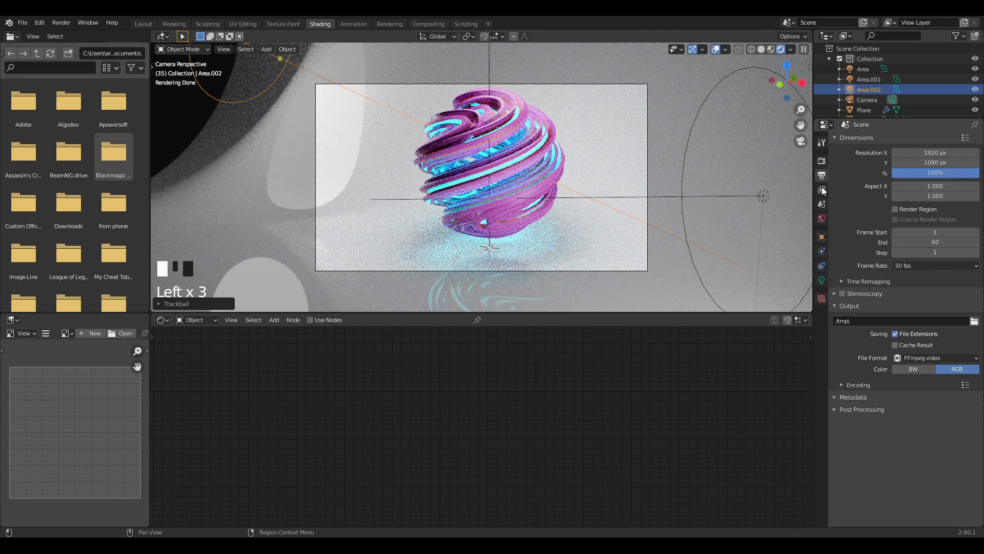
click(851, 384)
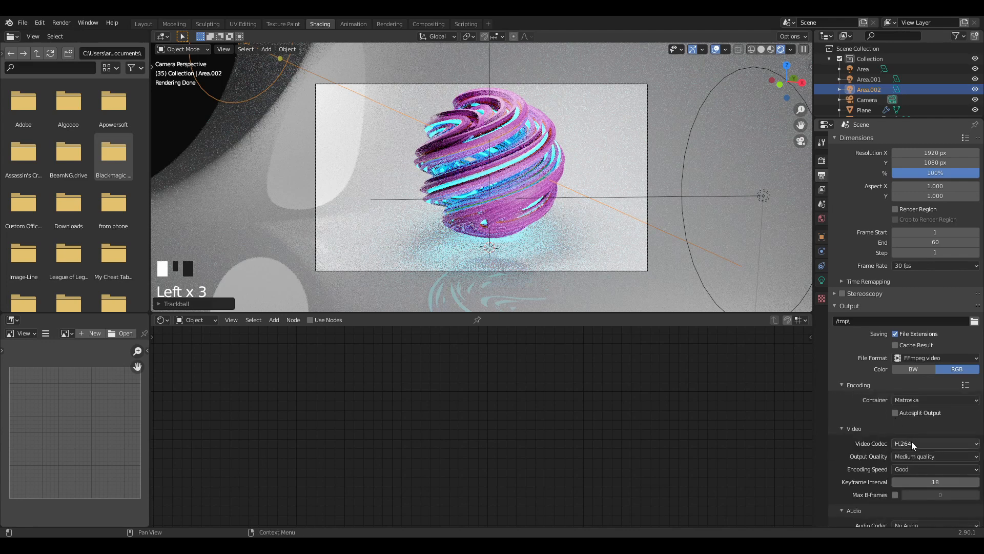
click(935, 443)
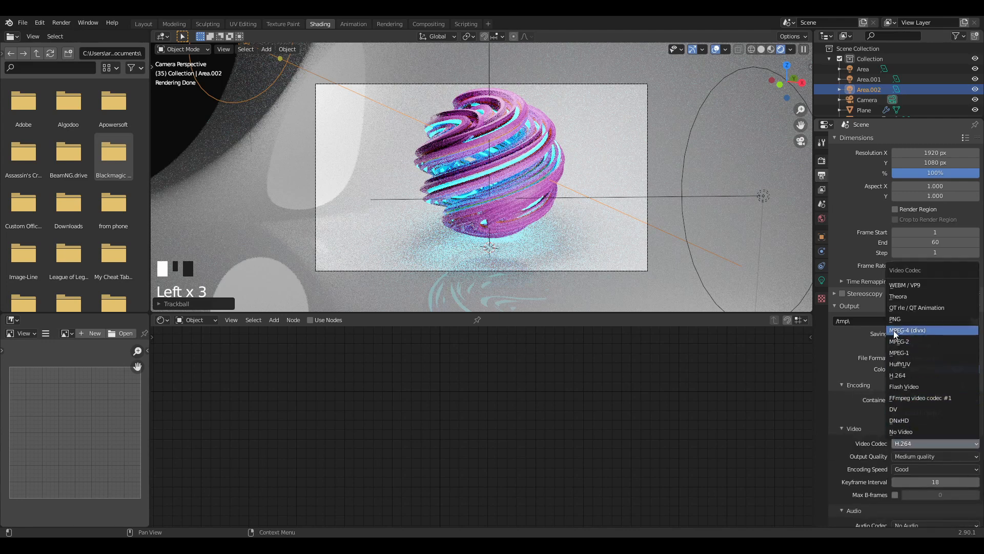
click(933, 400)
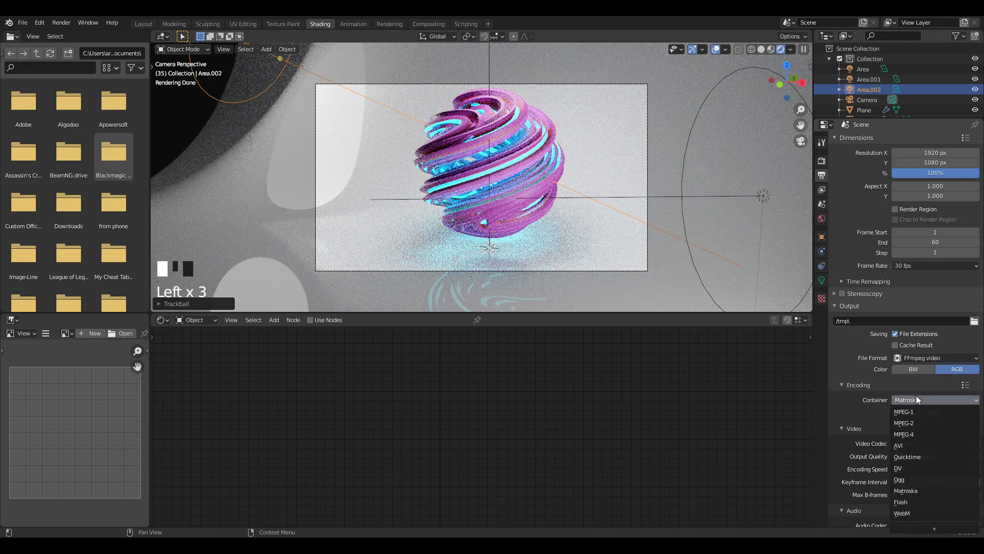
click(904, 433)
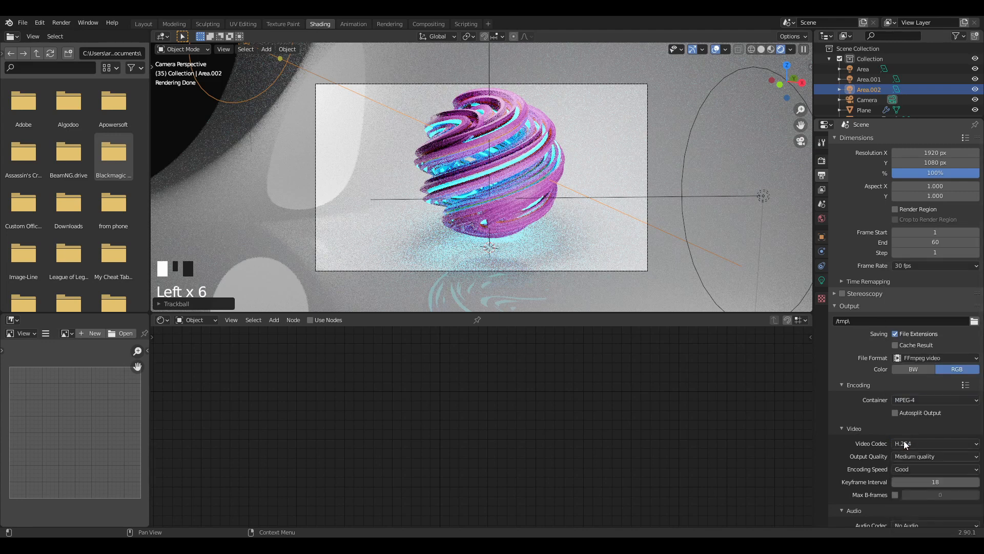
click(932, 456)
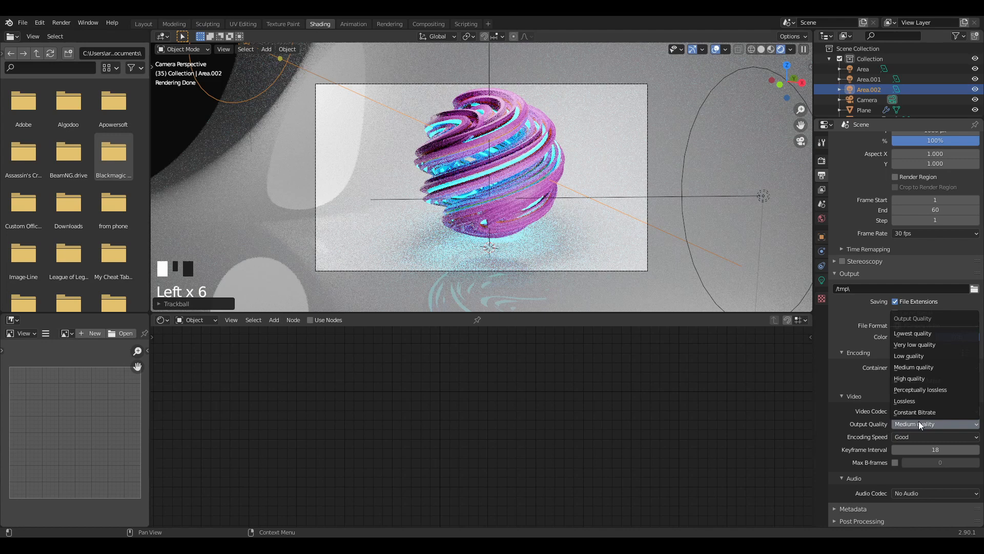
click(921, 389)
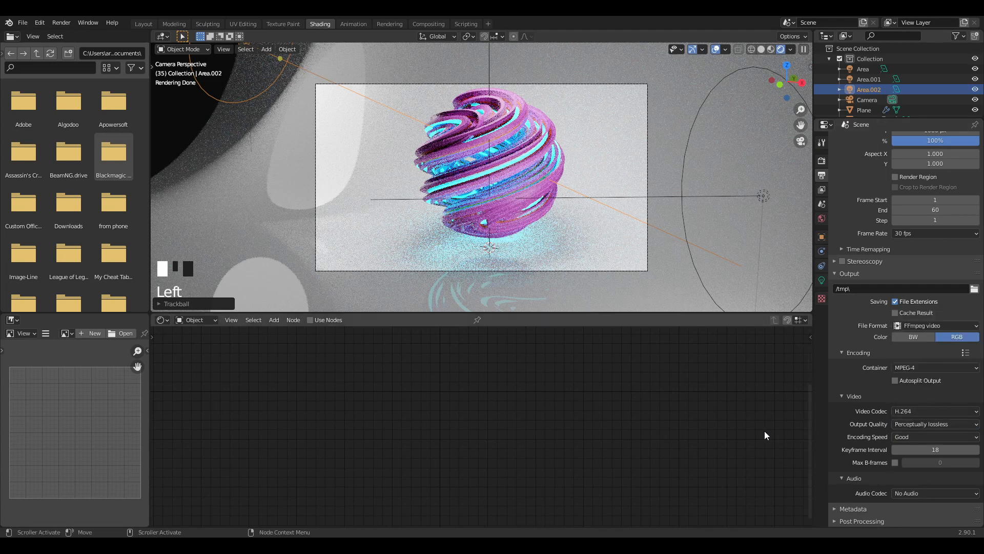